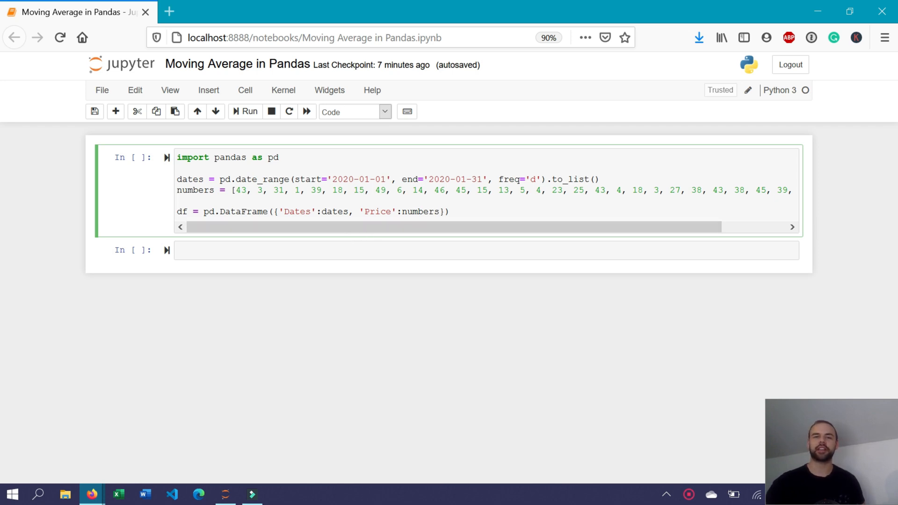
# Run the price DataFrame cell and show its first ten rows with df.head(10).
pyautogui.click(178, 200)
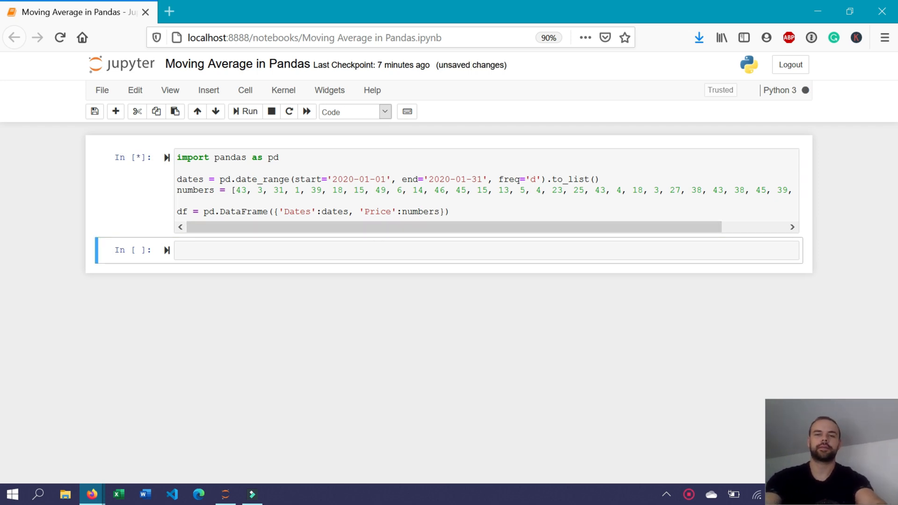
pyautogui.click(248, 111)
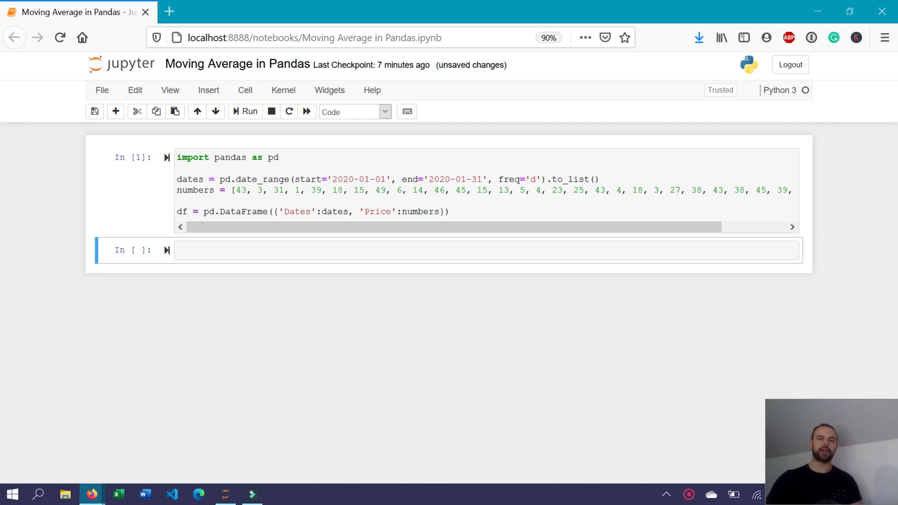
pyautogui.write('d')
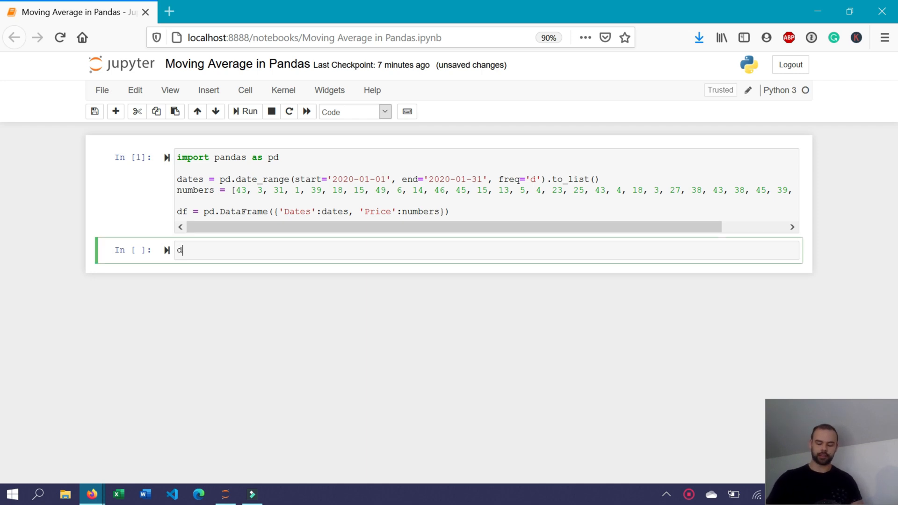
pyautogui.write('f.head(10')
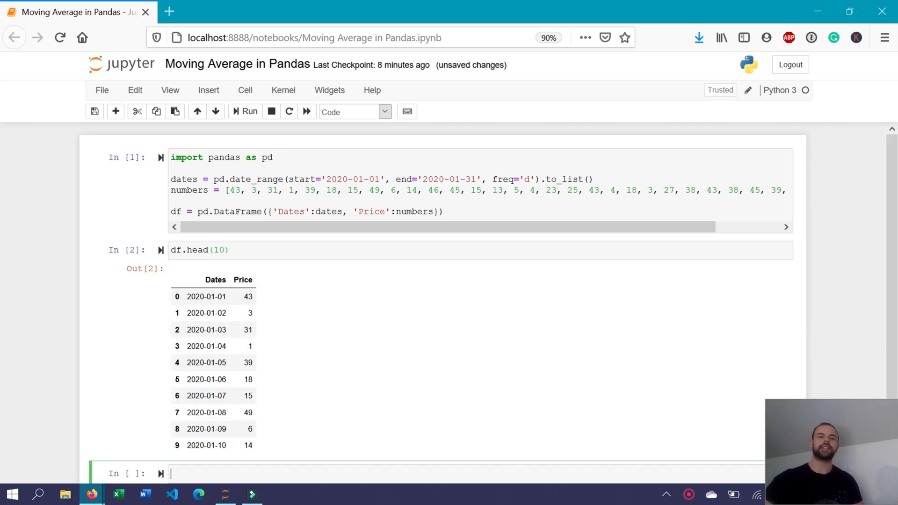
pyautogui.scroll(-3)
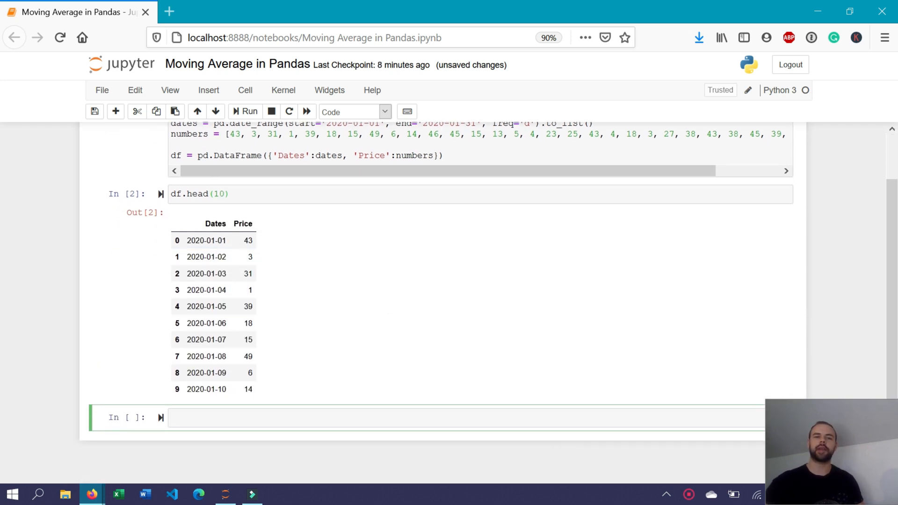
pyautogui.moveTo(351, 403)
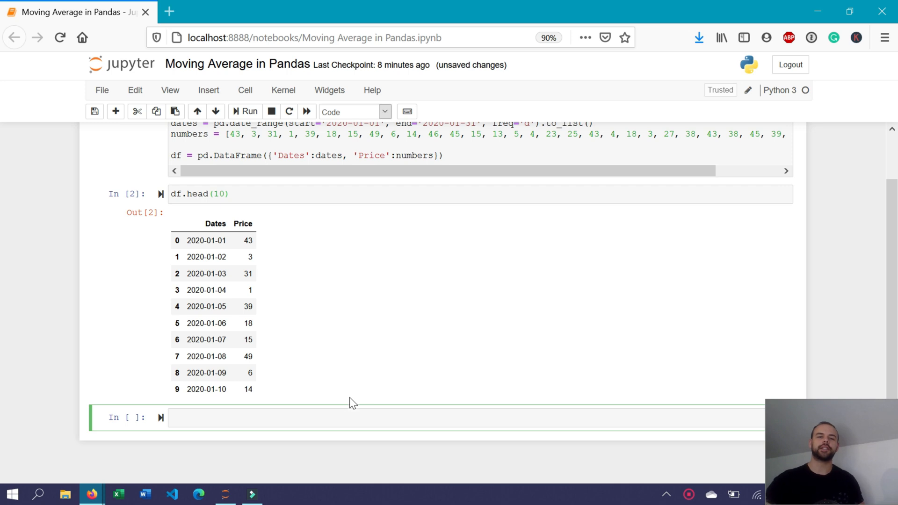
pyautogui.moveTo(343, 402)
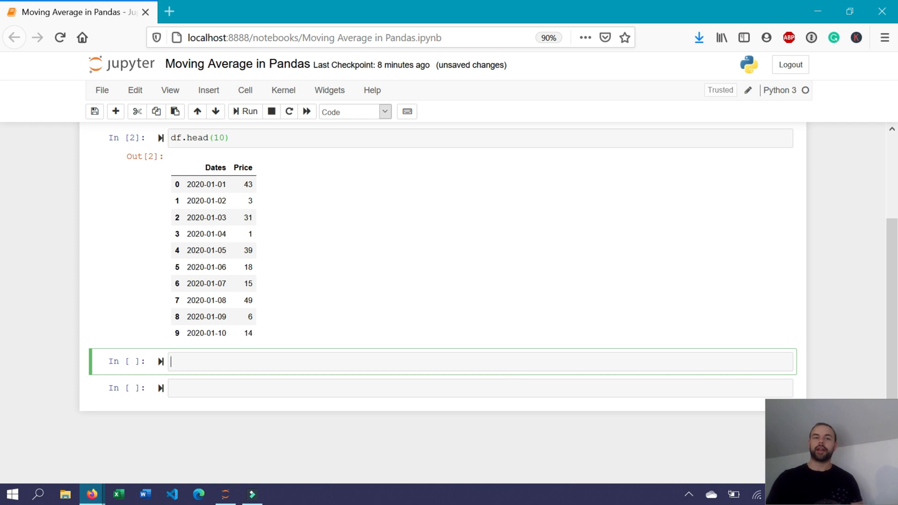
# Draw a line chart with df.plot.line(x='Dates', y='Price').
pyautogui.write('df.plot.')
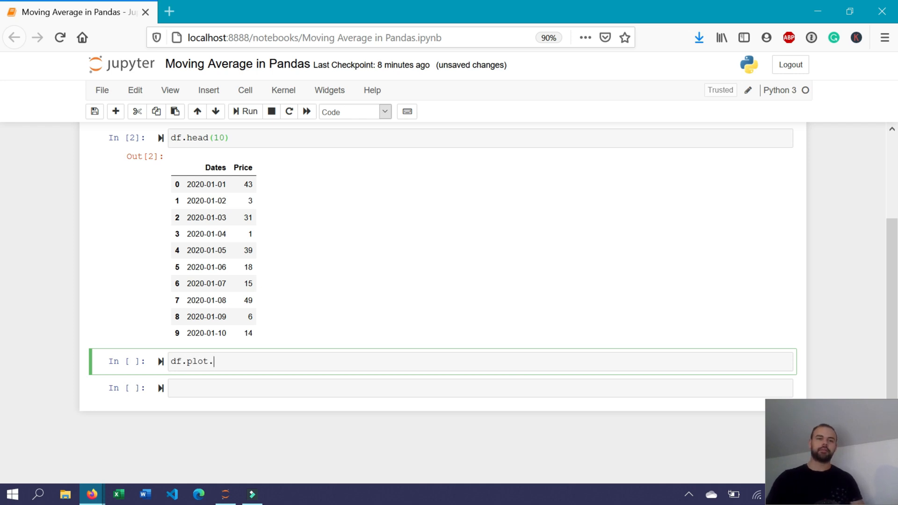
pyautogui.write('line(x=')
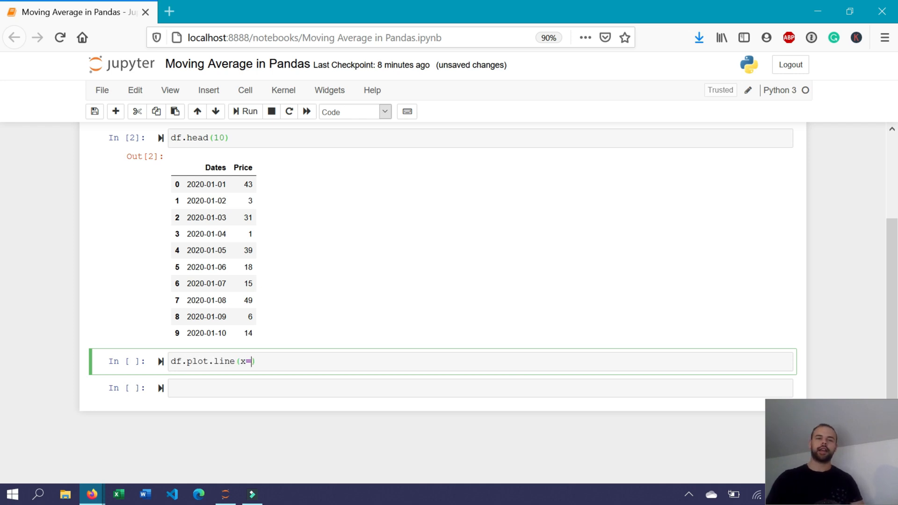
pyautogui.write("'Dates',")
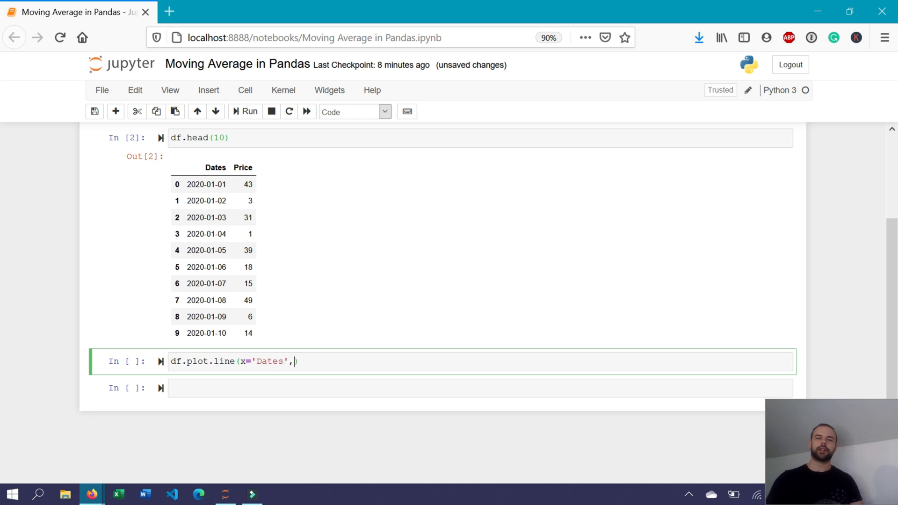
pyautogui.write("y='")
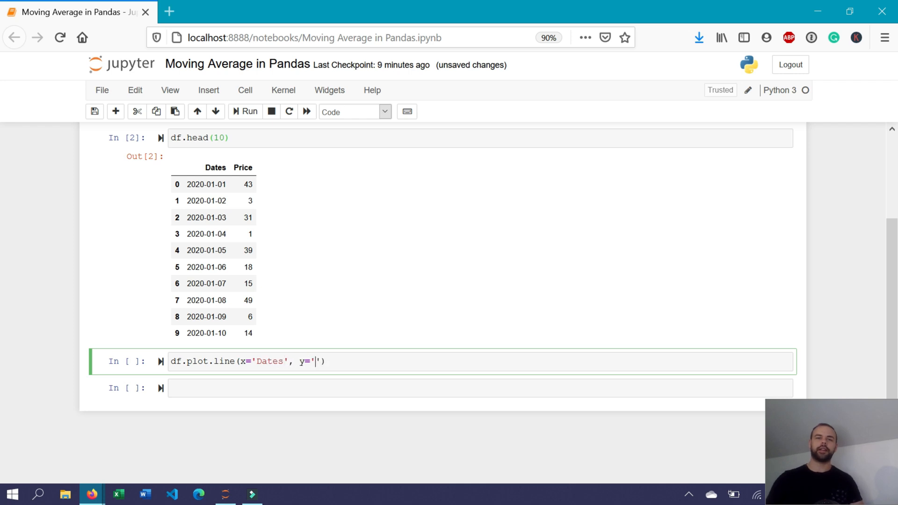
pyautogui.write('Price')
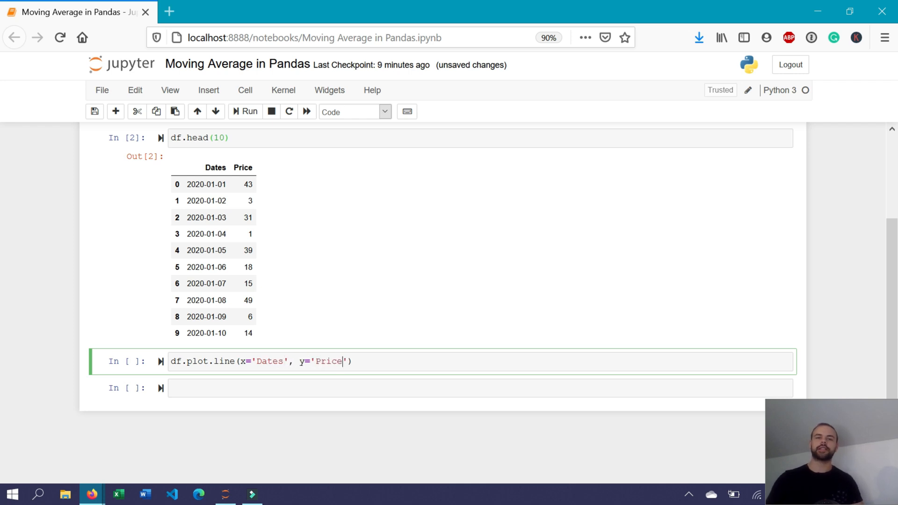
pyautogui.press('shift+enter')
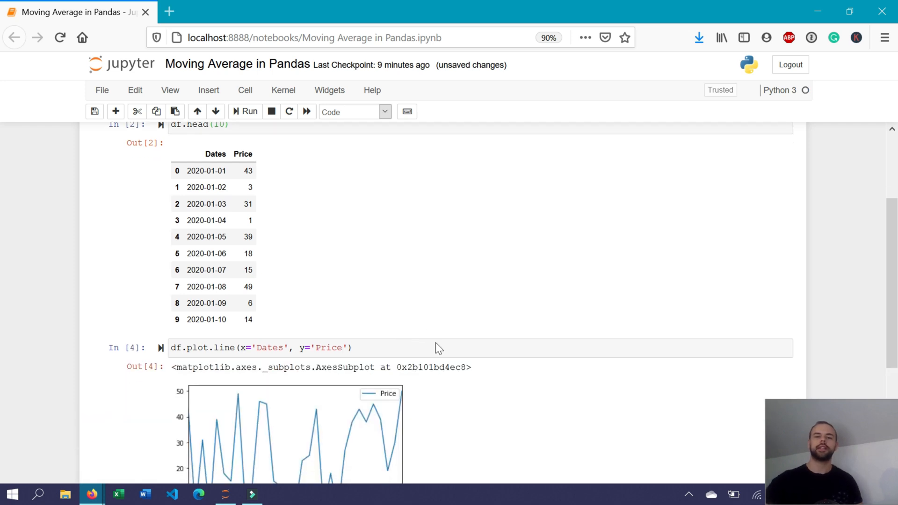
pyautogui.scroll(-3)
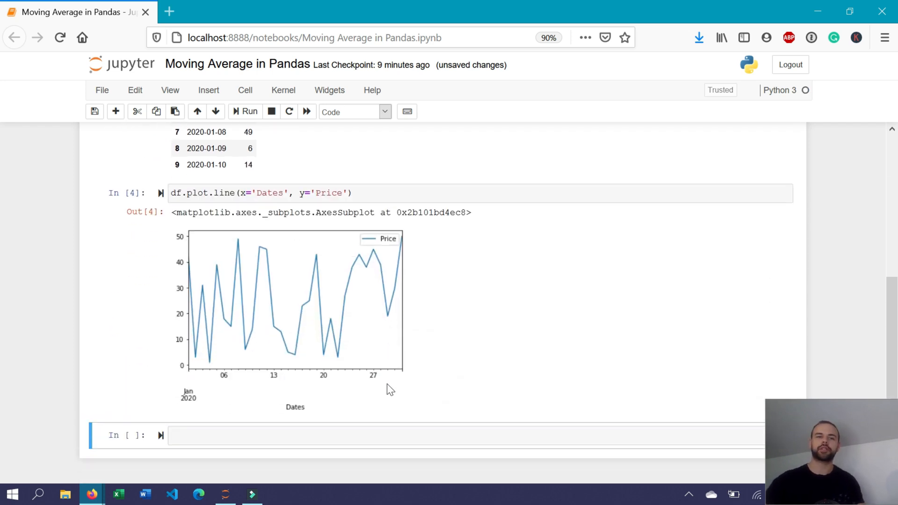
pyautogui.moveTo(241, 258)
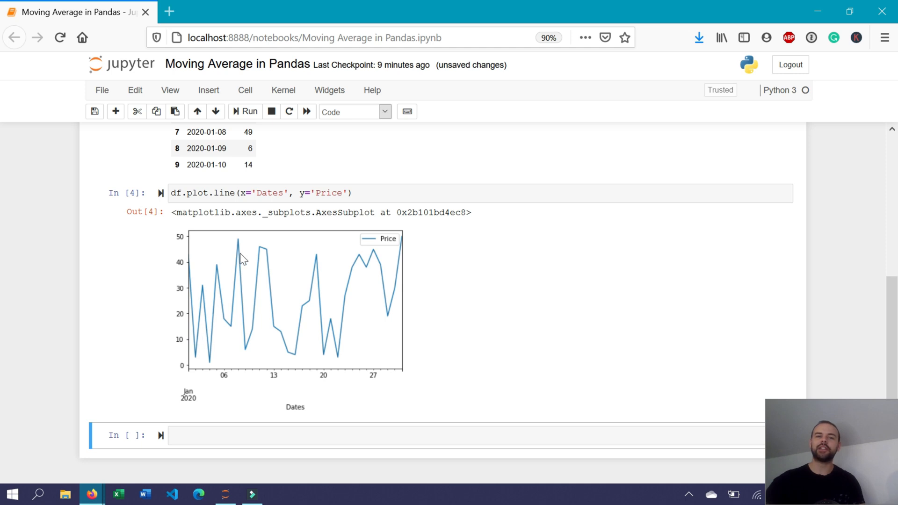
pyautogui.moveTo(289, 352)
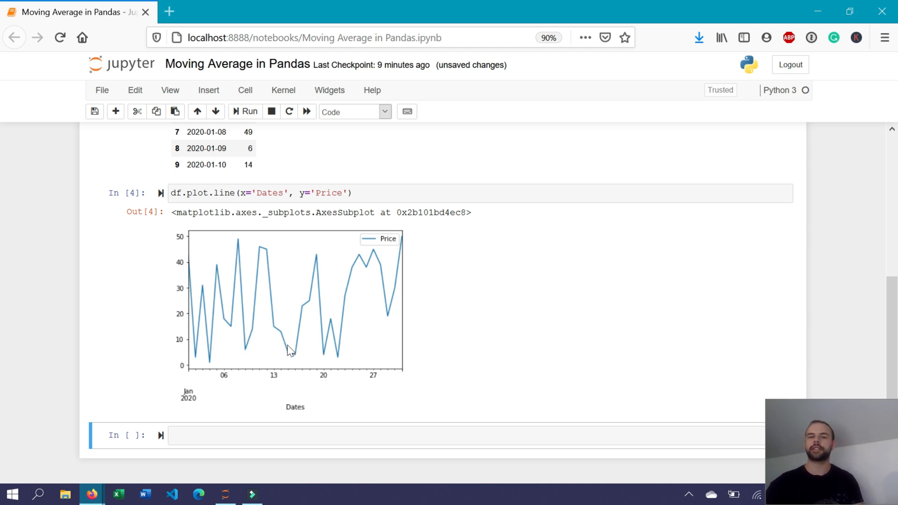
pyautogui.moveTo(174, 334)
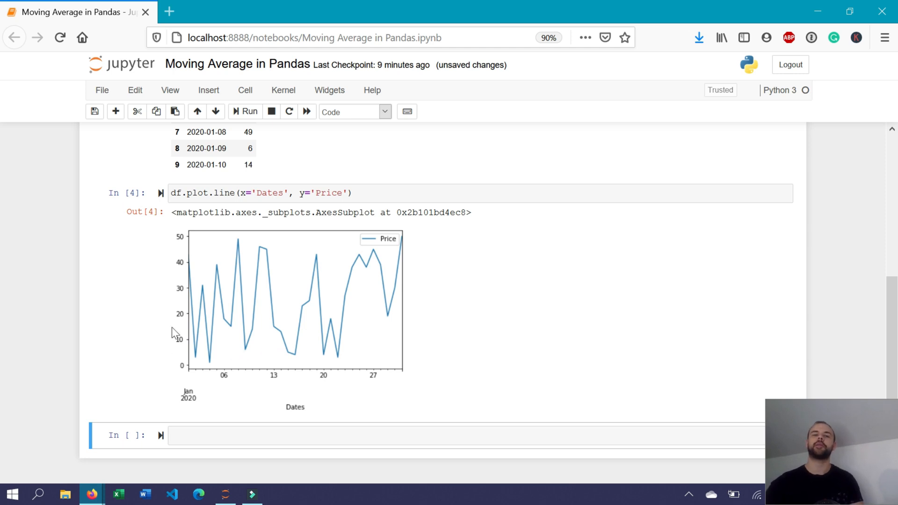
pyautogui.moveTo(333, 339)
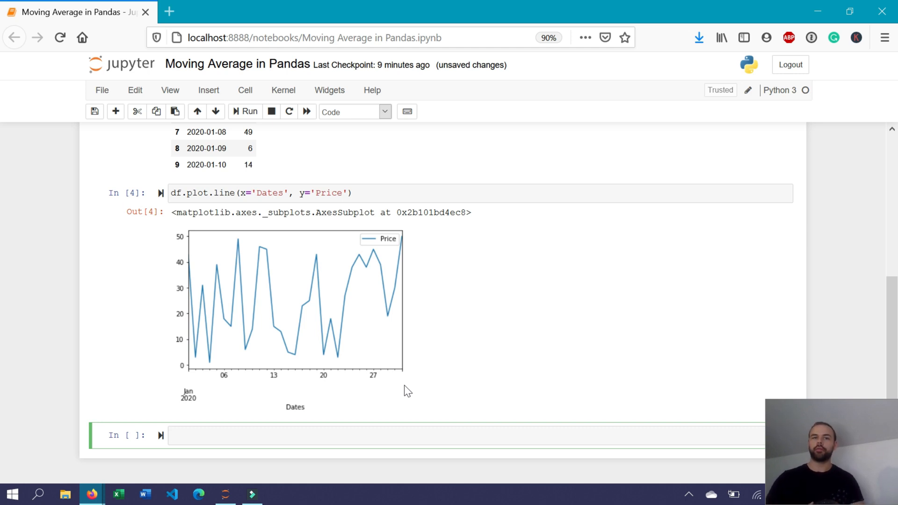
# Enter df['Moving Average'] = df['Price'].rolling().mean(), which fails without a window.
pyautogui.write("df['']")
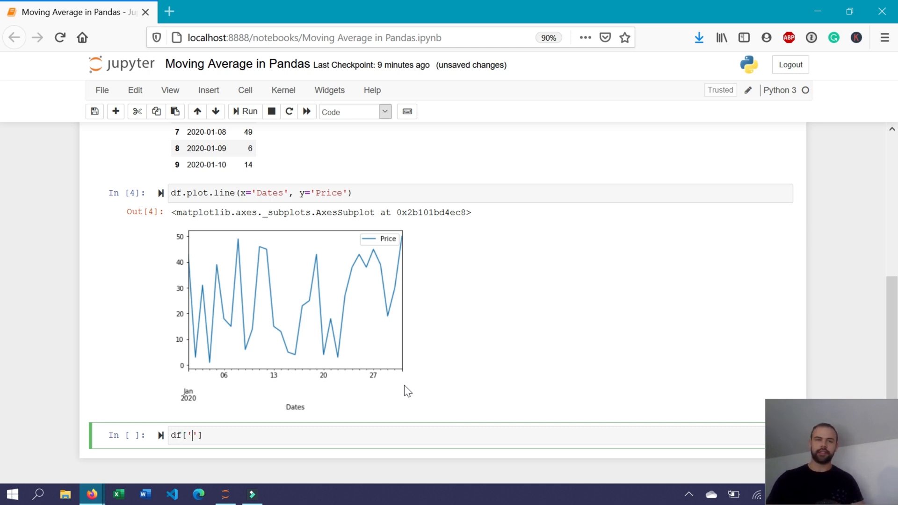
pyautogui.write('Moving Av')
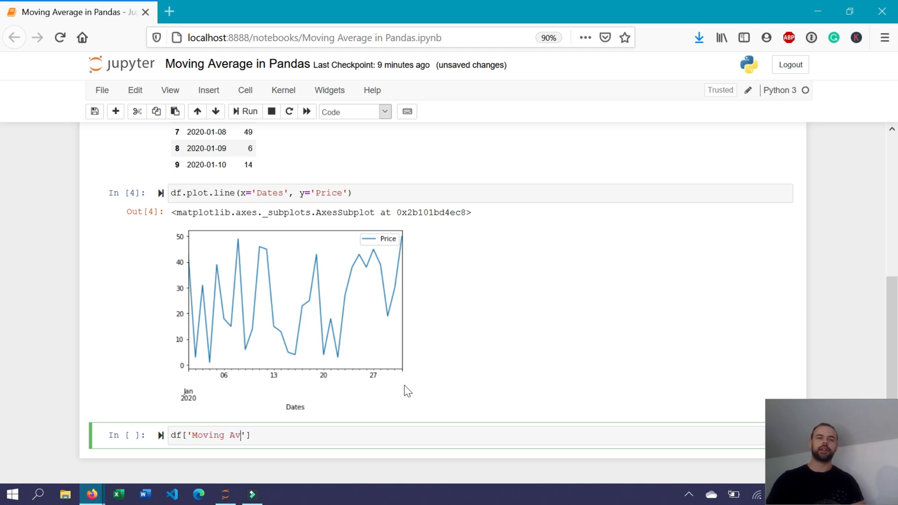
pyautogui.write("erage'] =")
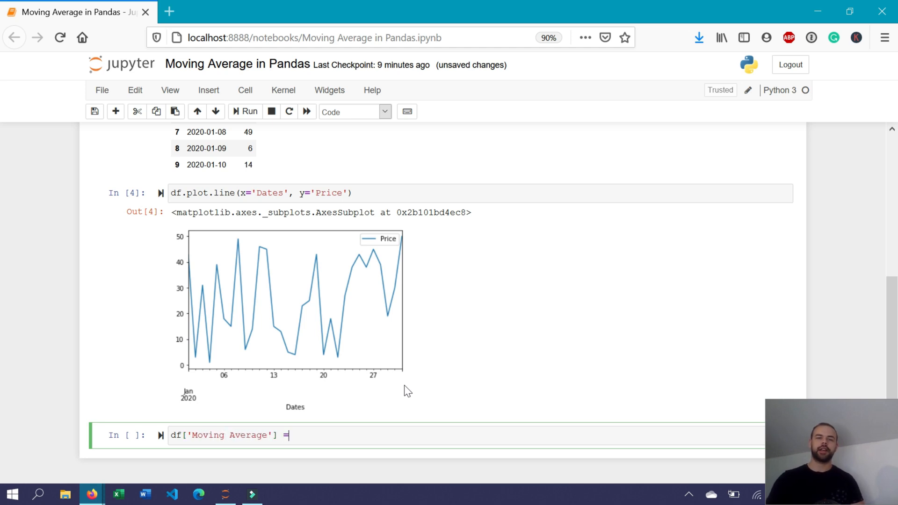
pyautogui.write("df['']")
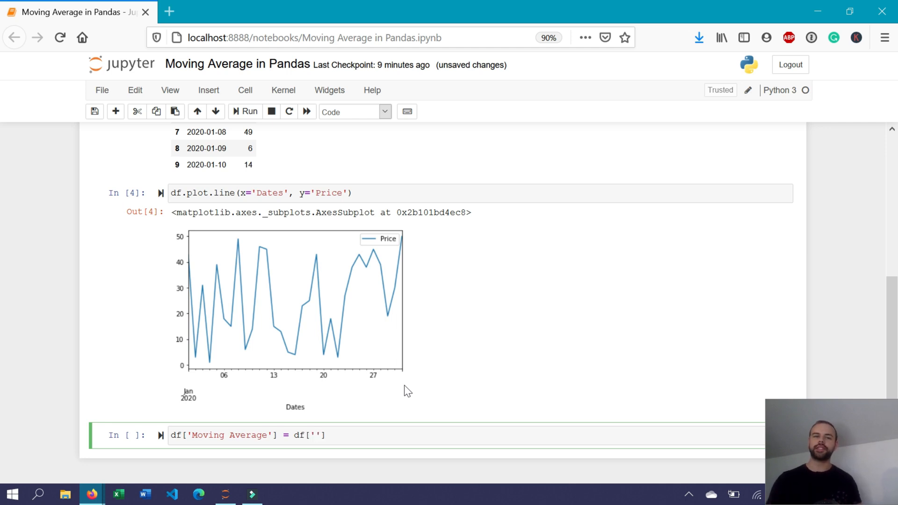
pyautogui.write('price')
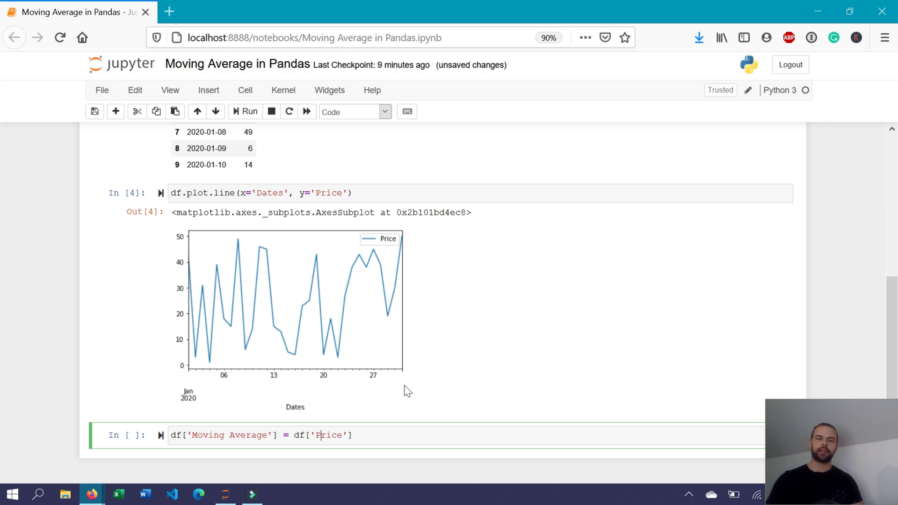
pyautogui.write('.rolli')
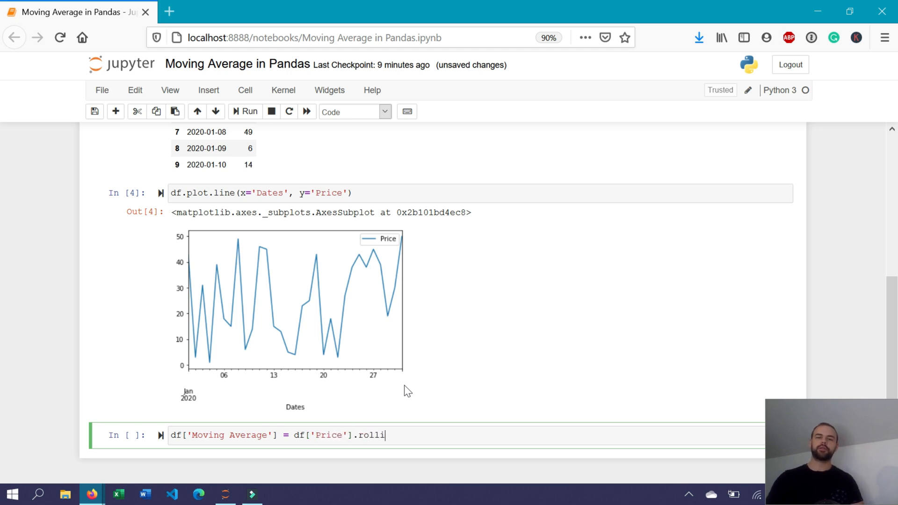
pyautogui.write('ng()')
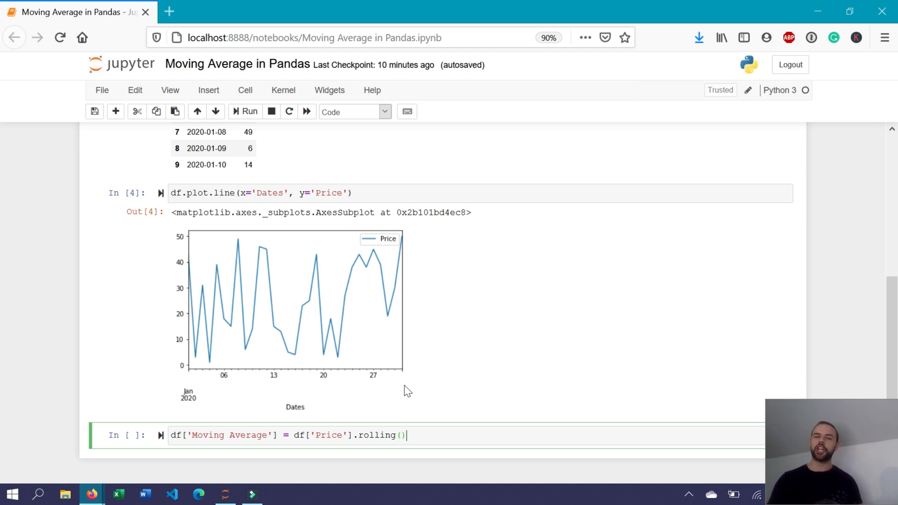
pyautogui.write('.mean(')
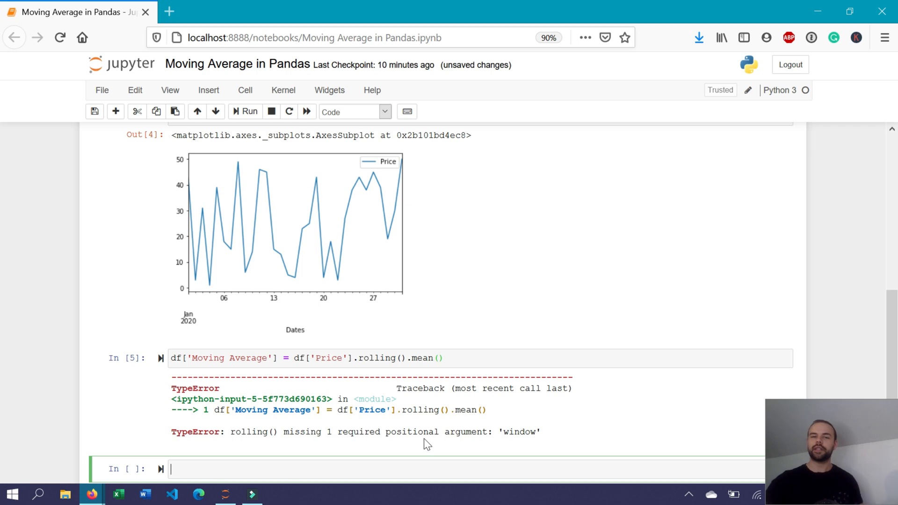
pyautogui.moveTo(380, 444)
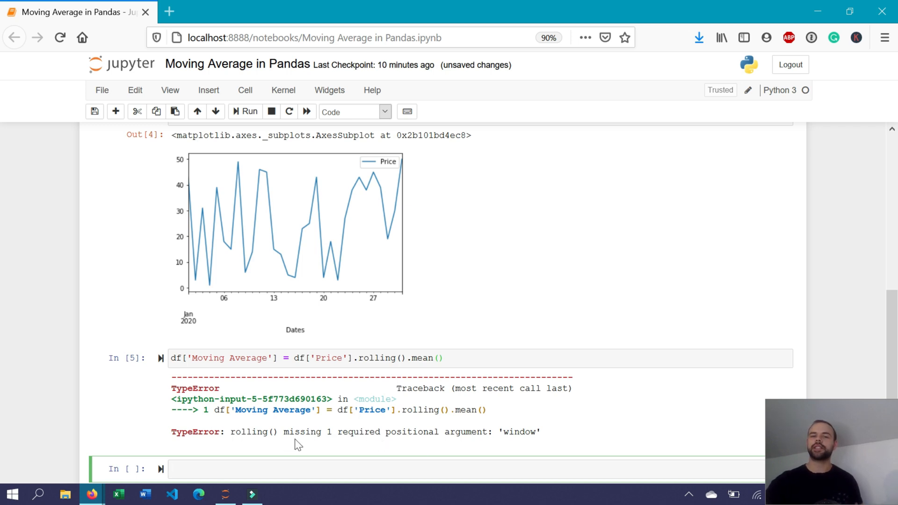
pyautogui.moveTo(534, 447)
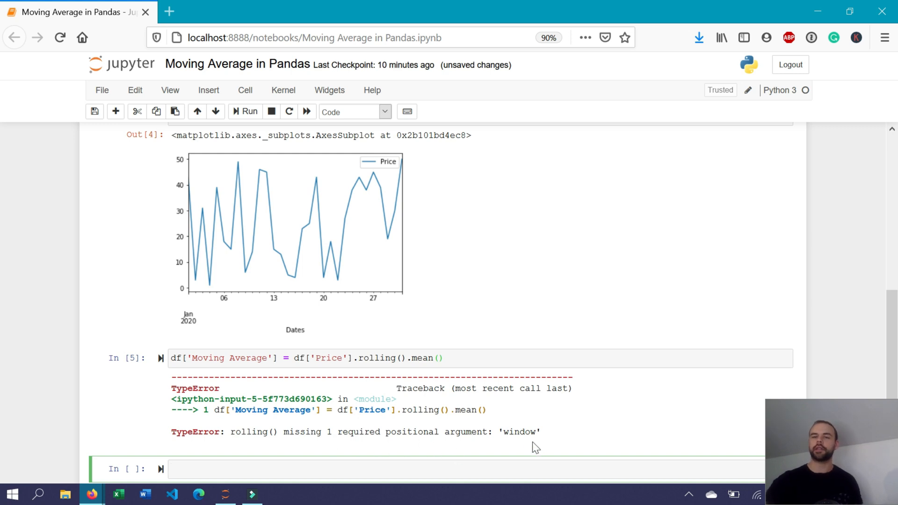
pyautogui.moveTo(406, 401)
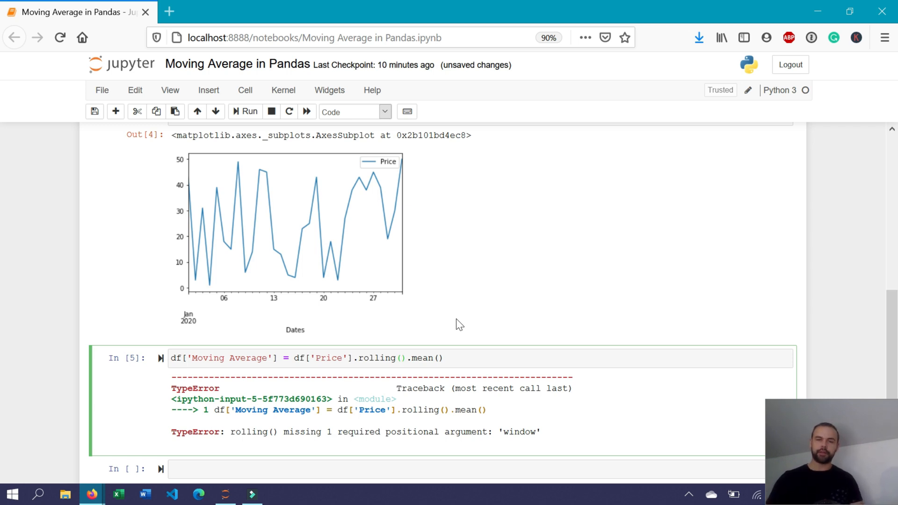
# Set the rolling window to 5 and preview the first ten rows with df.head(10).
pyautogui.write('wind')
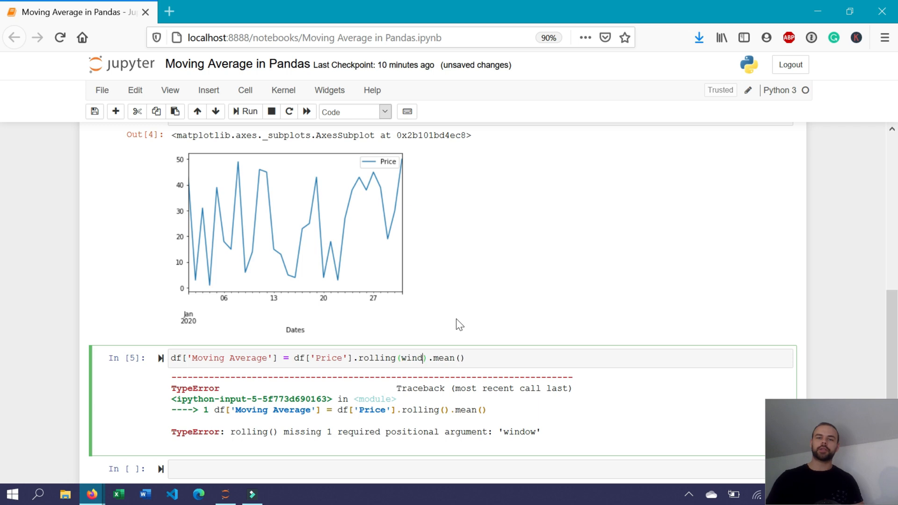
pyautogui.write('ow=5')
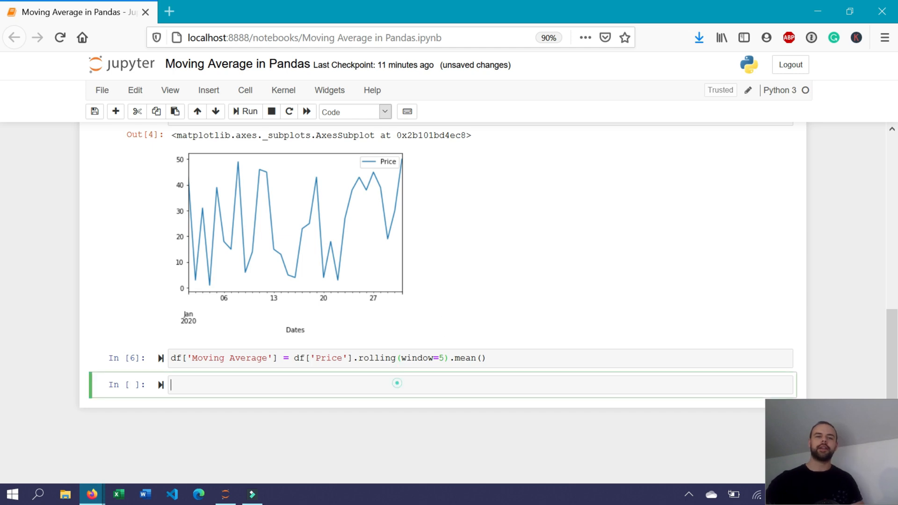
pyautogui.write('df.head(10')
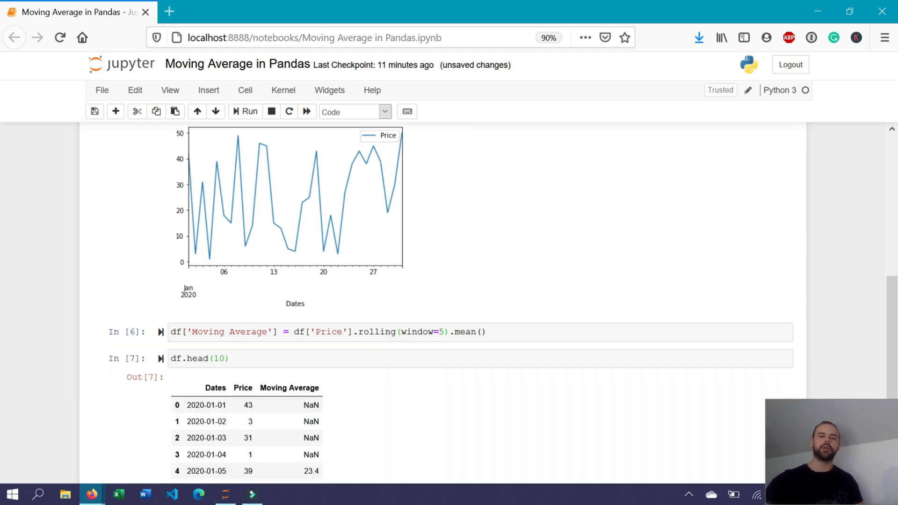
pyautogui.scroll(-3)
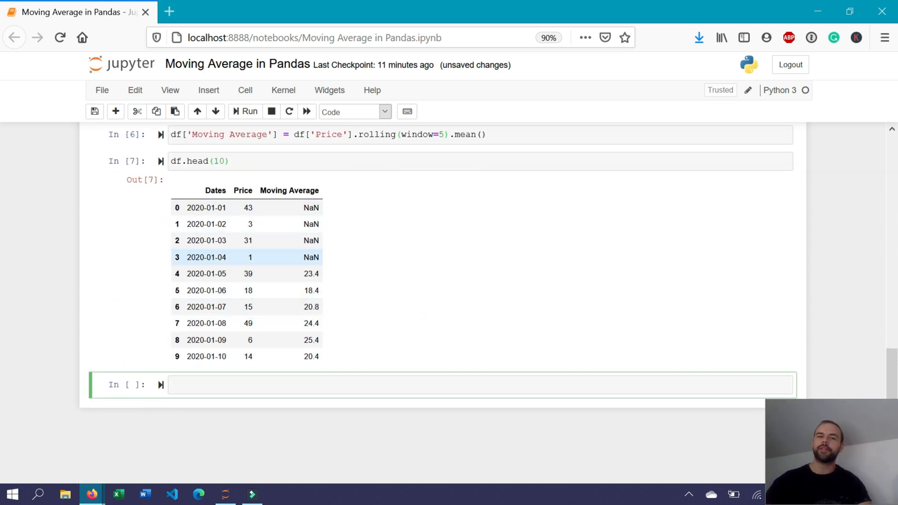
pyautogui.click(400, 384)
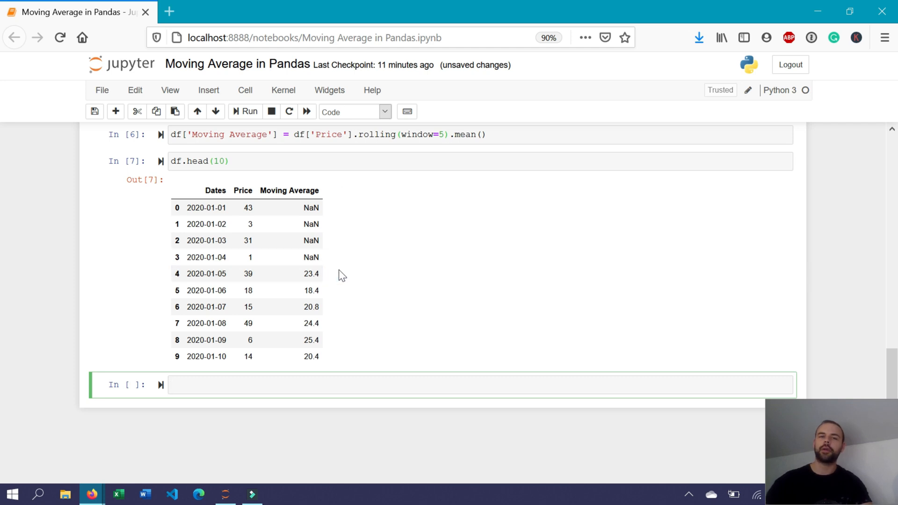
pyautogui.moveTo(332, 281)
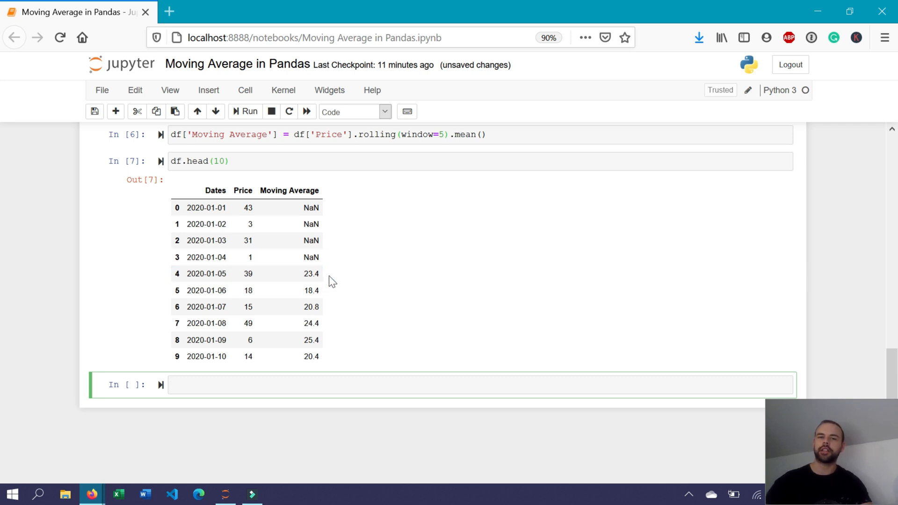
pyautogui.moveTo(329, 237)
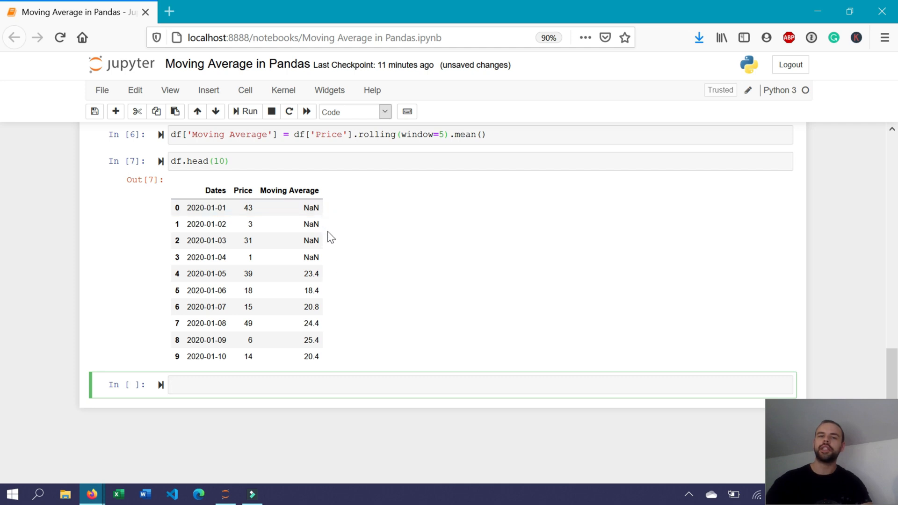
pyautogui.moveTo(269, 265)
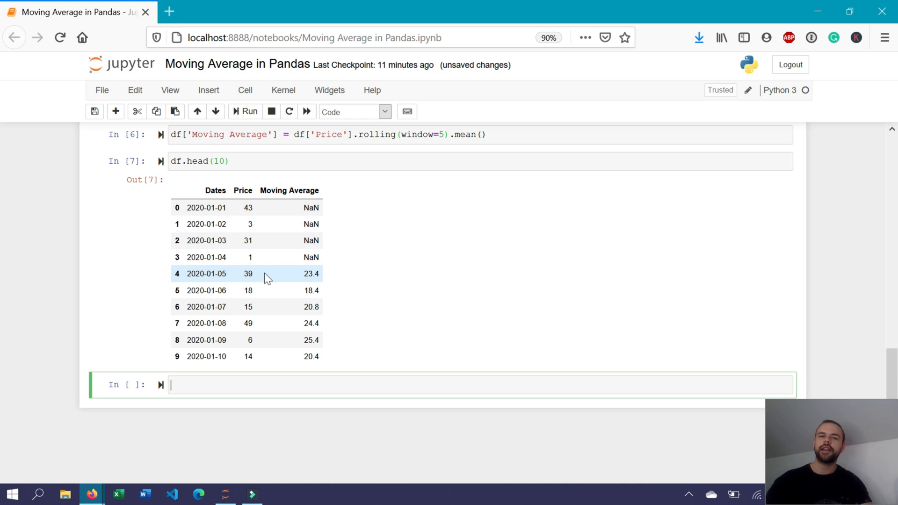
pyautogui.moveTo(298, 292)
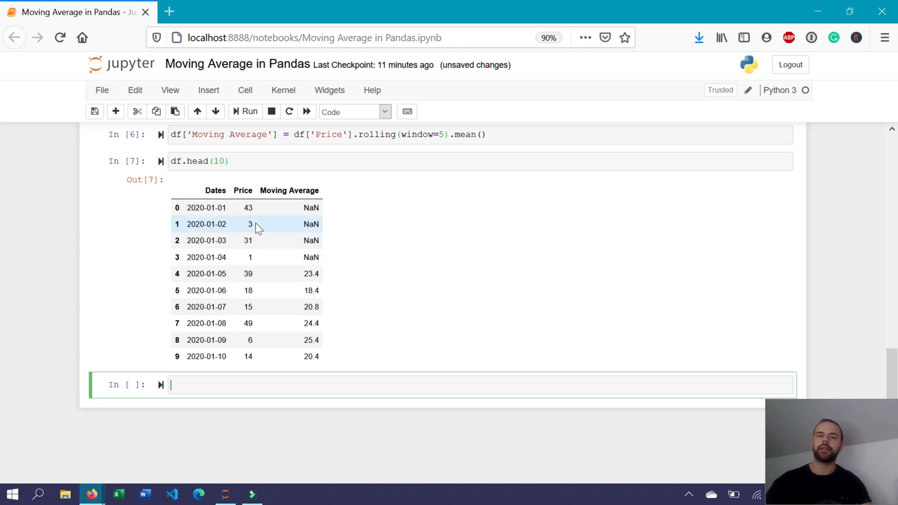
pyautogui.moveTo(258, 278)
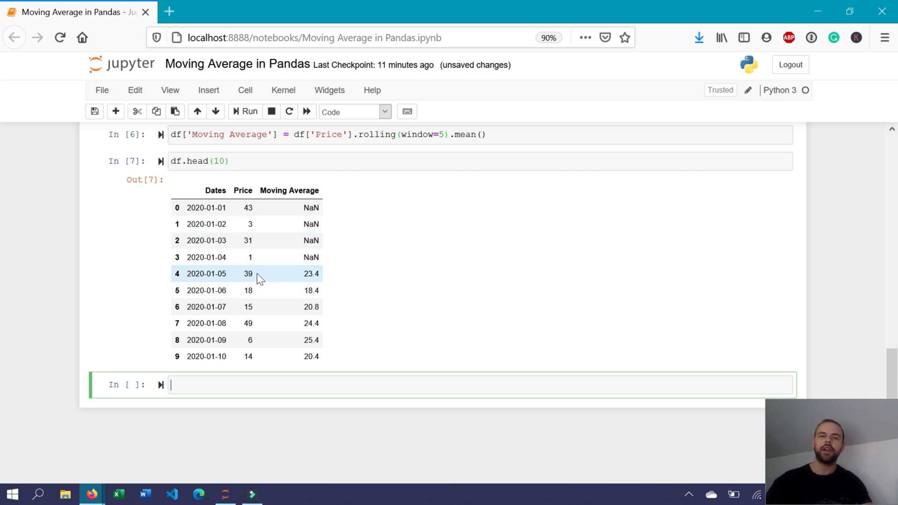
pyautogui.moveTo(294, 299)
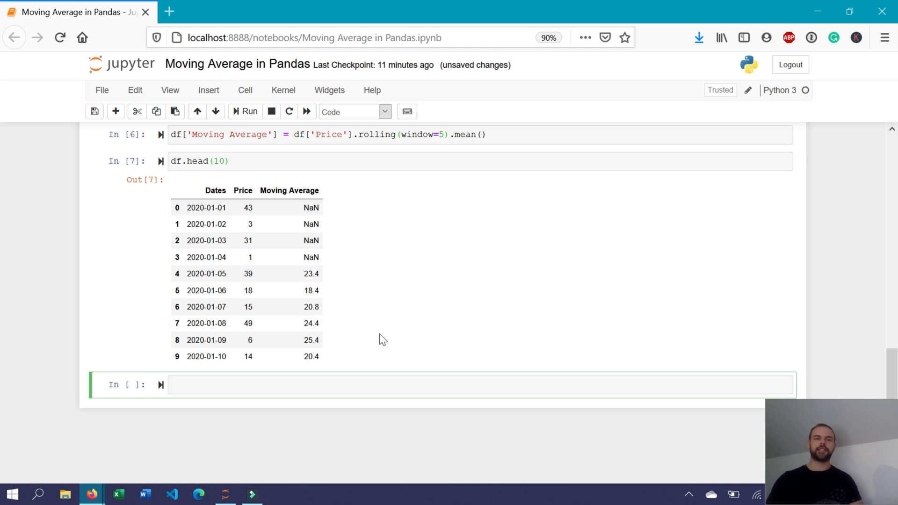
# Plot Moving Average against Dates with df.plot.line(x='Dates', y='Moving Average').
pyautogui.write('df.ploy')
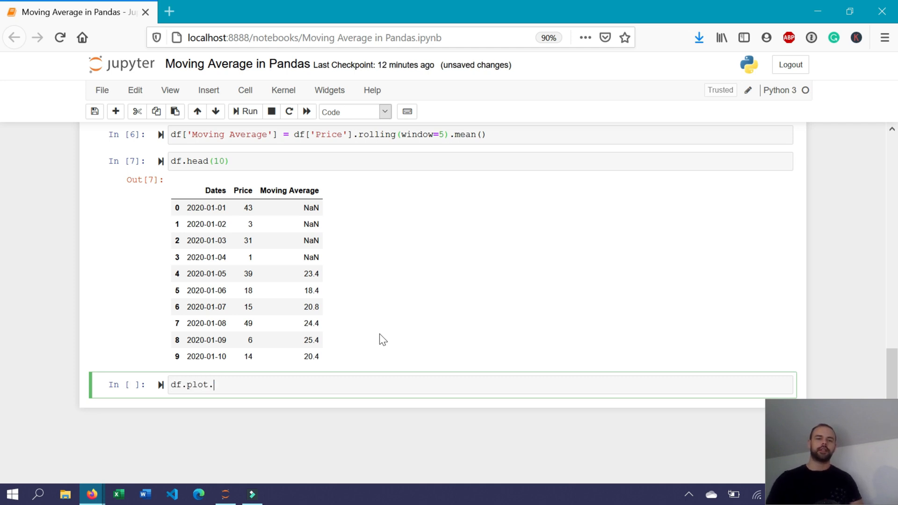
pyautogui.write('line(x=')
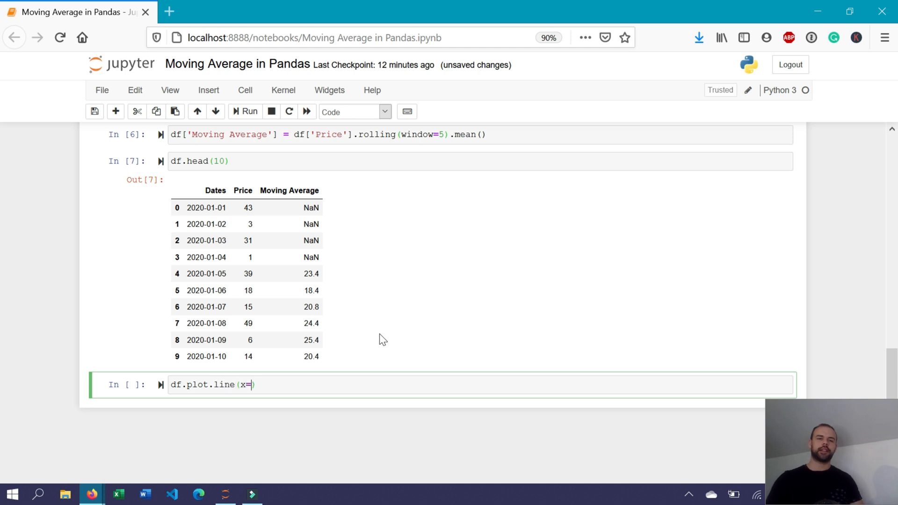
pyautogui.write("'Dates'.")
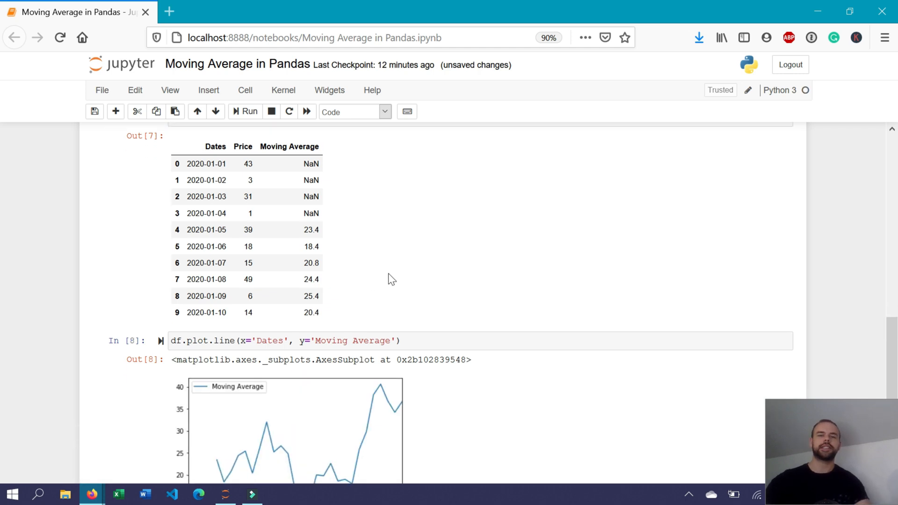
pyautogui.scroll(-3)
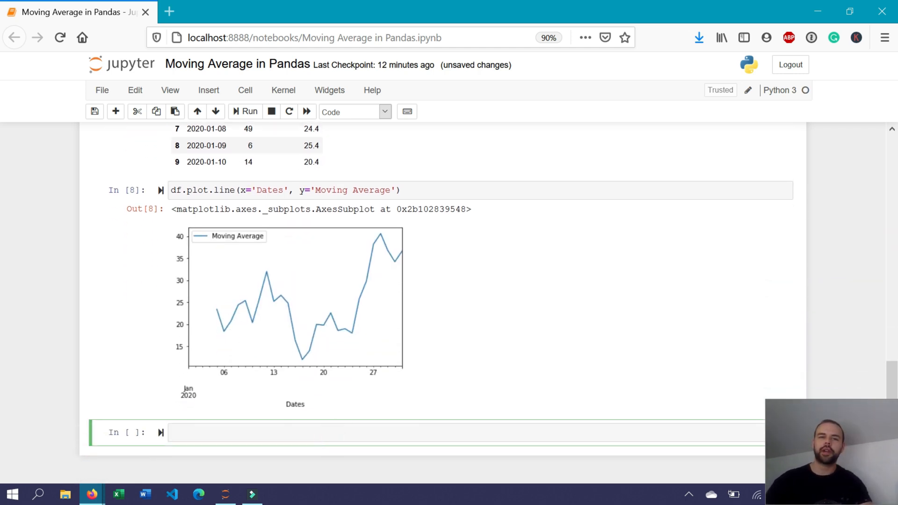
pyautogui.click(311, 190)
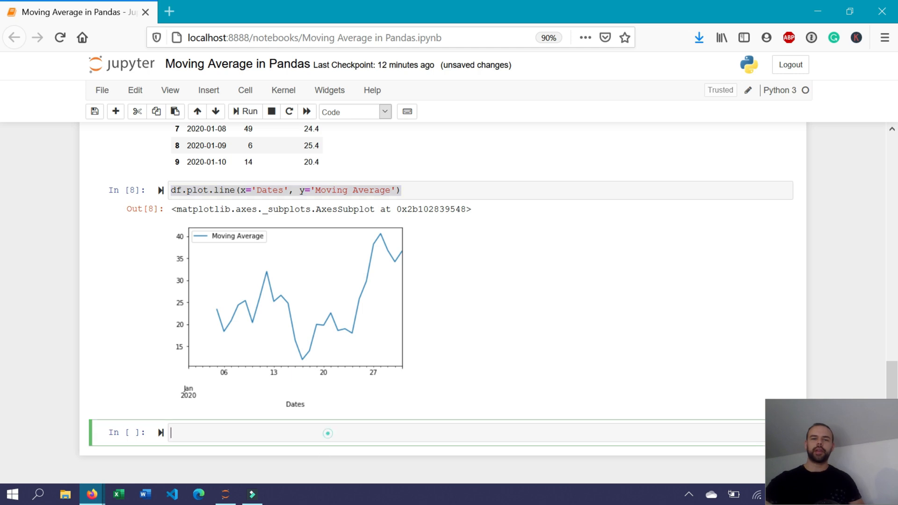
# Paste the Moving Average plot line and delete 'Moving Average' to make room for both columns.
pyautogui.write("df.plot.line(x='Dates', y='Moving Average')")
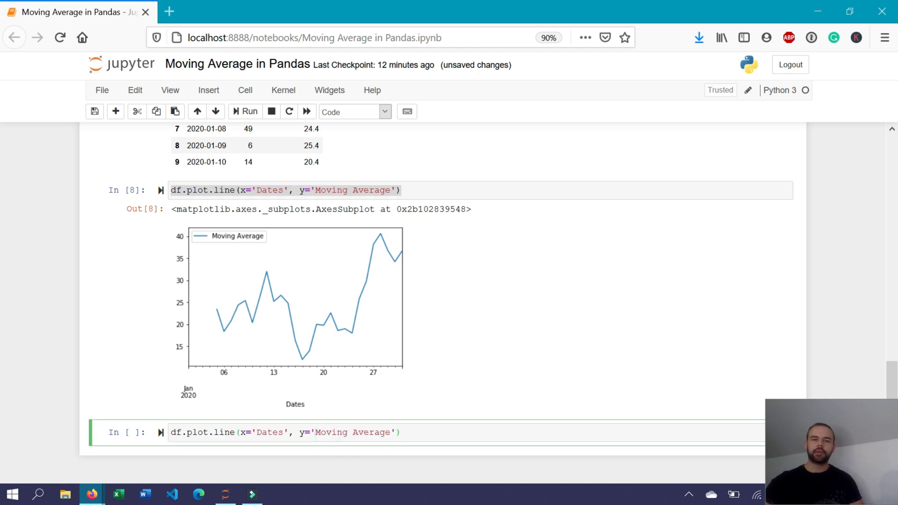
pyautogui.doubleClick(352, 432)
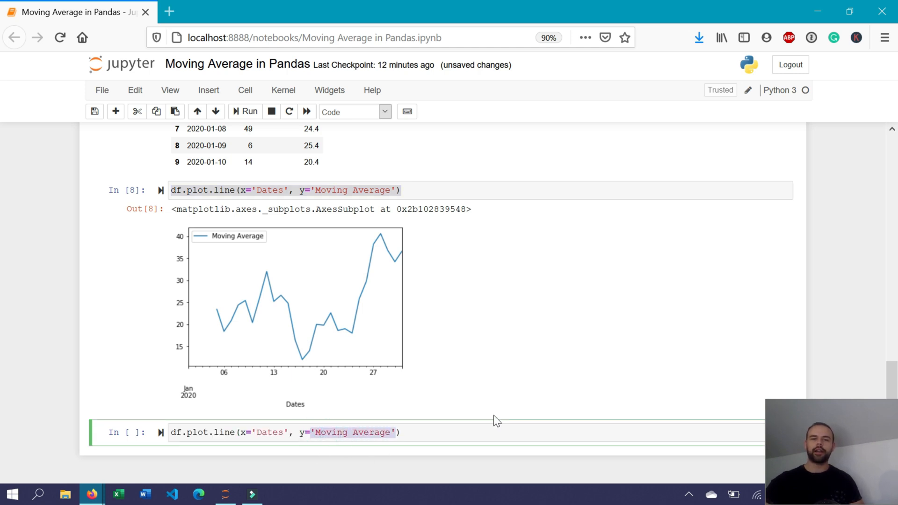
pyautogui.press('Delete')
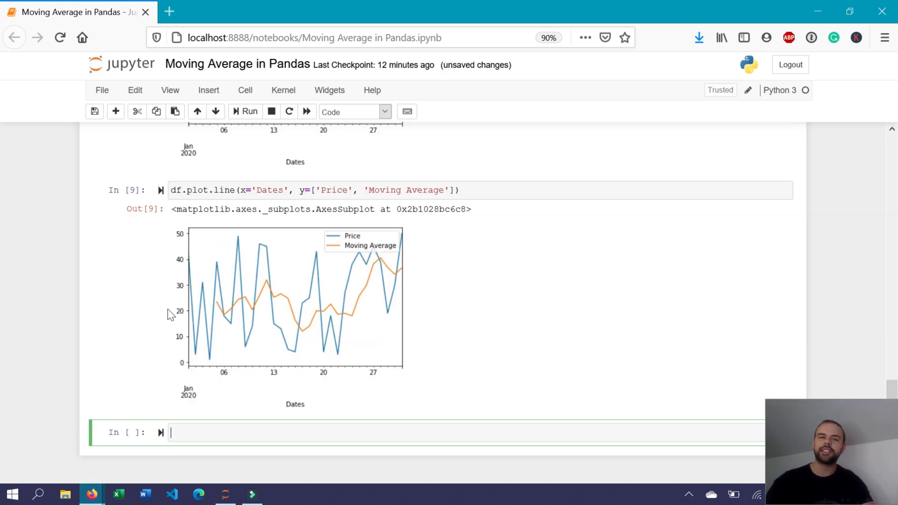
pyautogui.moveTo(194, 292)
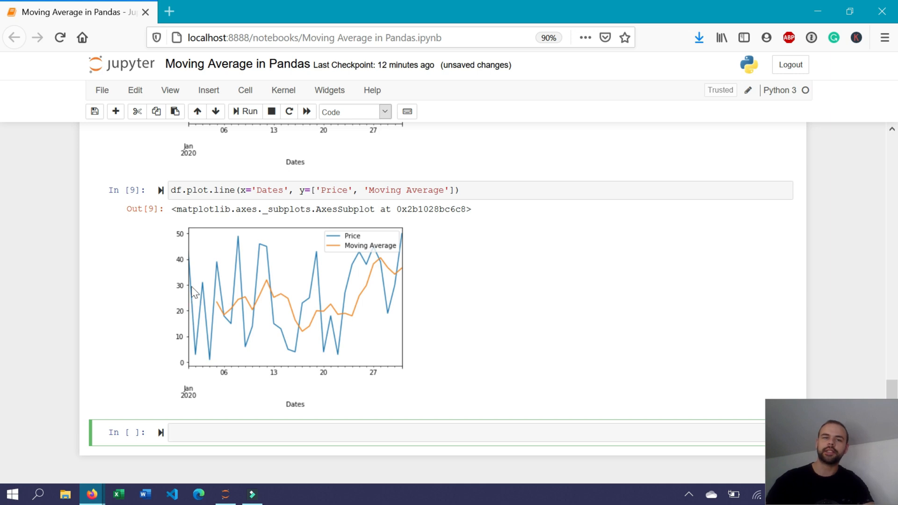
pyautogui.moveTo(250, 308)
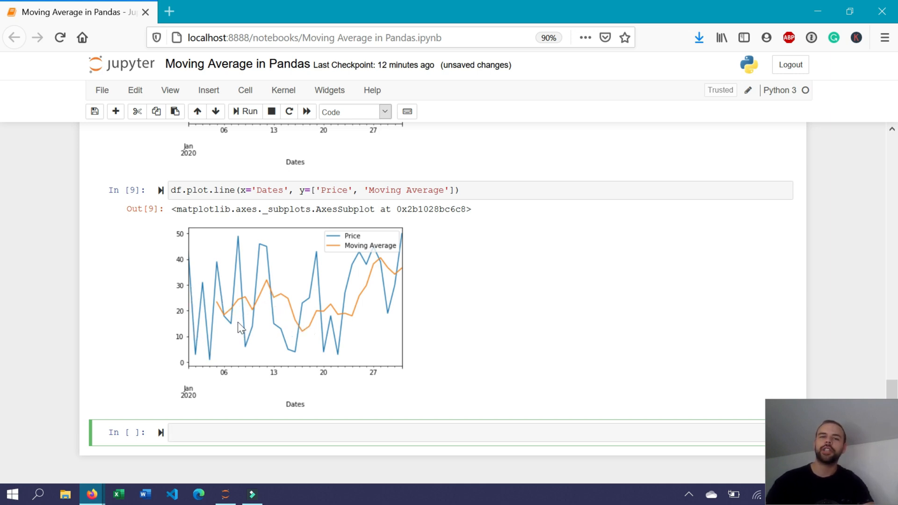
pyautogui.moveTo(214, 306)
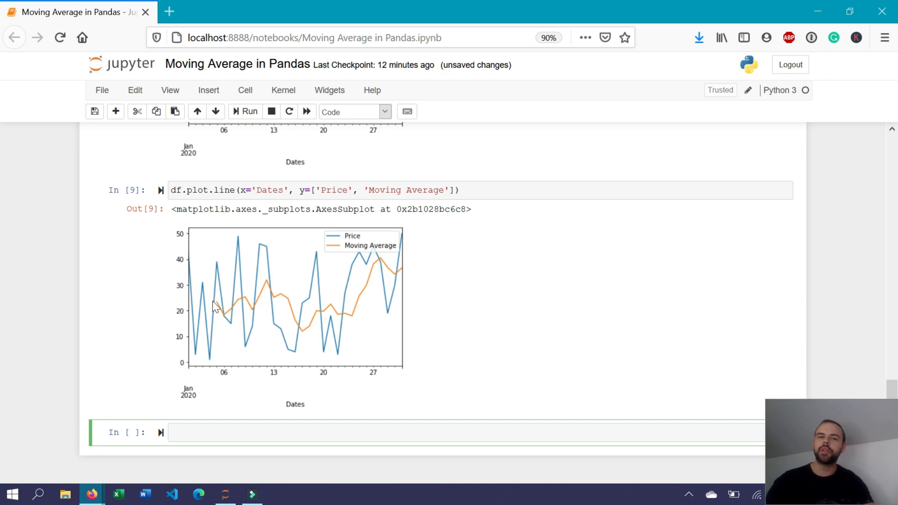
pyautogui.moveTo(269, 303)
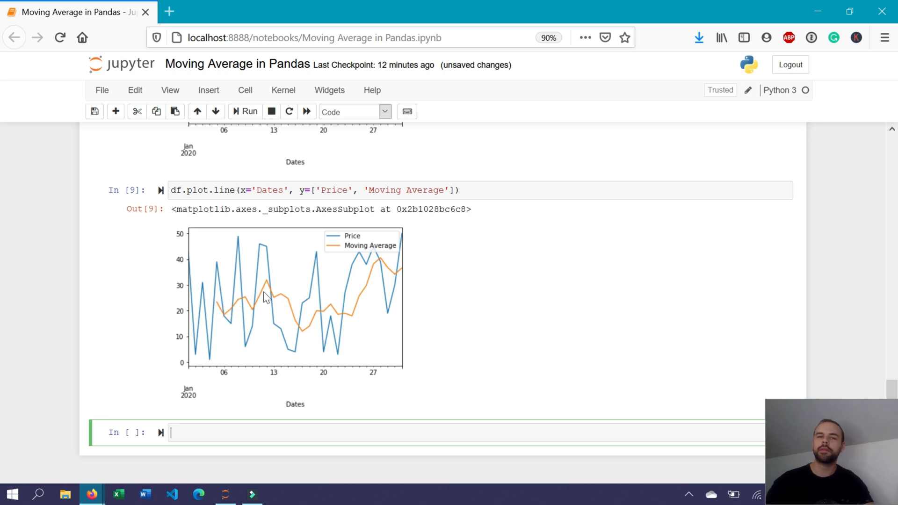
pyautogui.moveTo(269, 346)
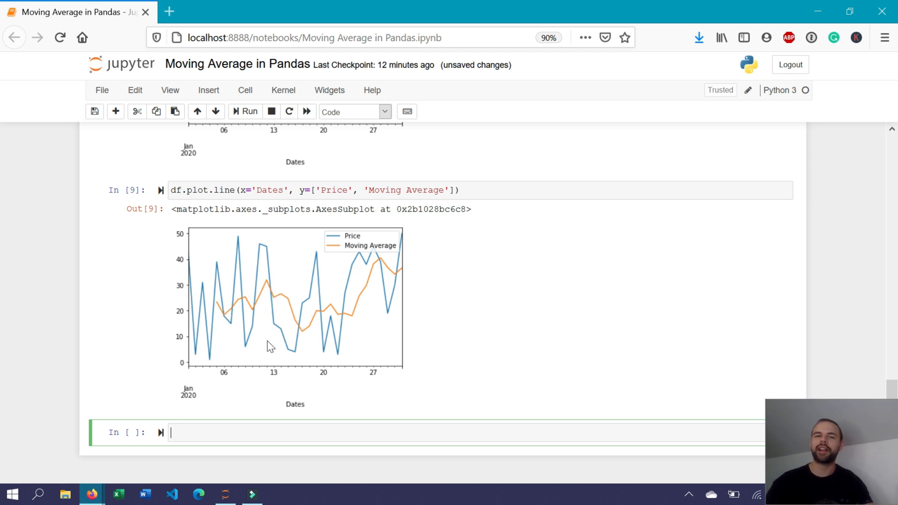
pyautogui.moveTo(350, 351)
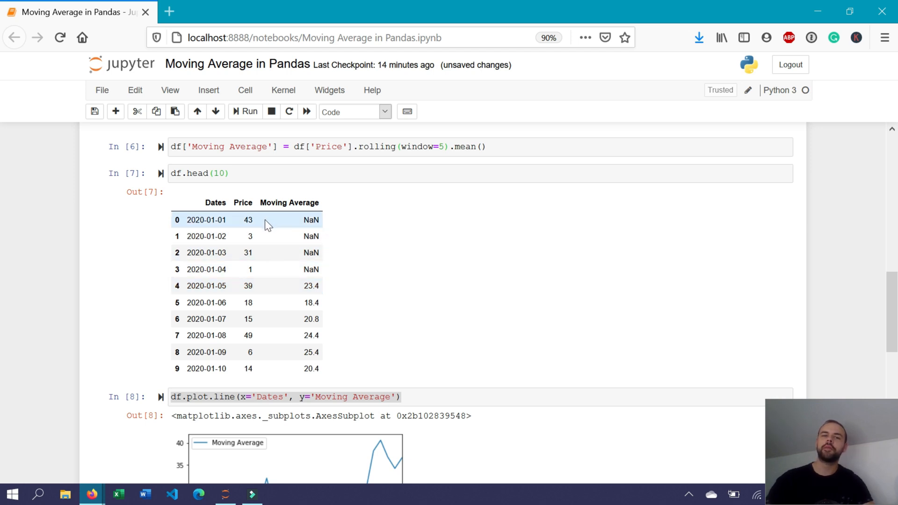
pyautogui.moveTo(271, 228)
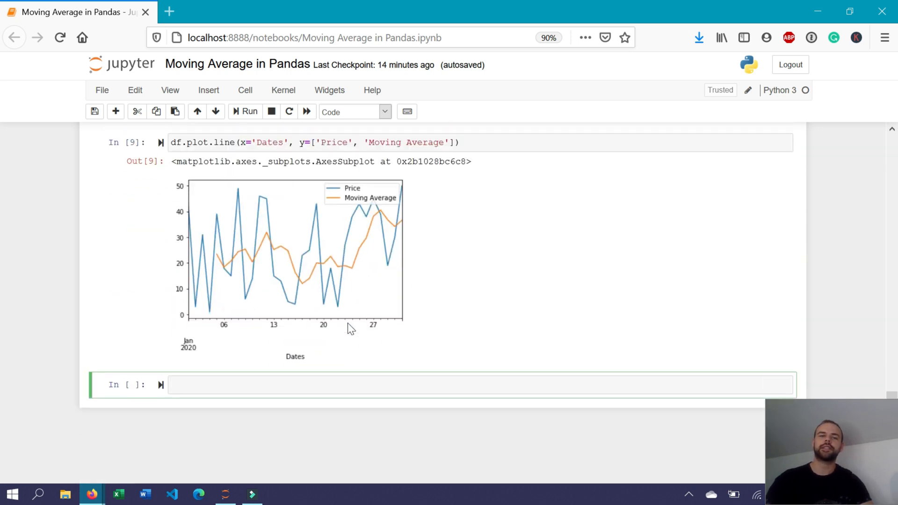
# Add a Rolling Average Center column using rolling(window=5, center=True).mean(), previewed with head(10).
pyautogui.write("df['']")
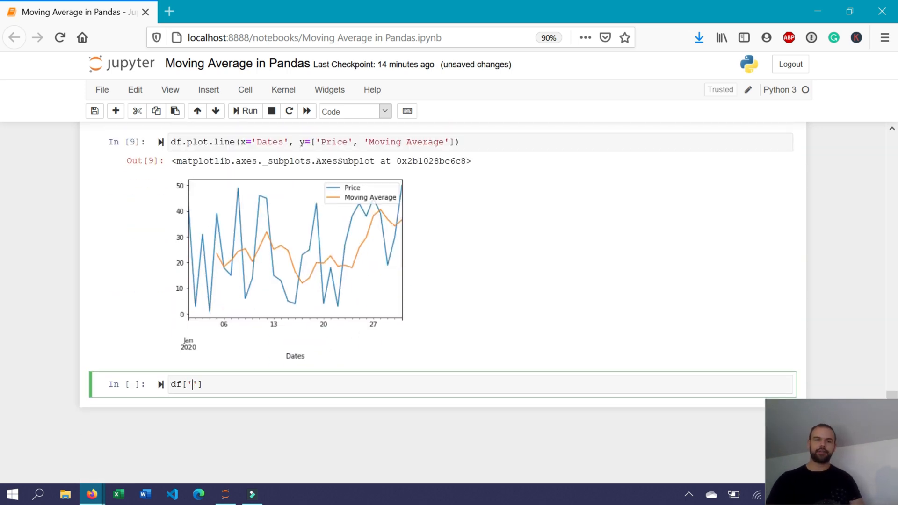
pyautogui.write('Rolling')
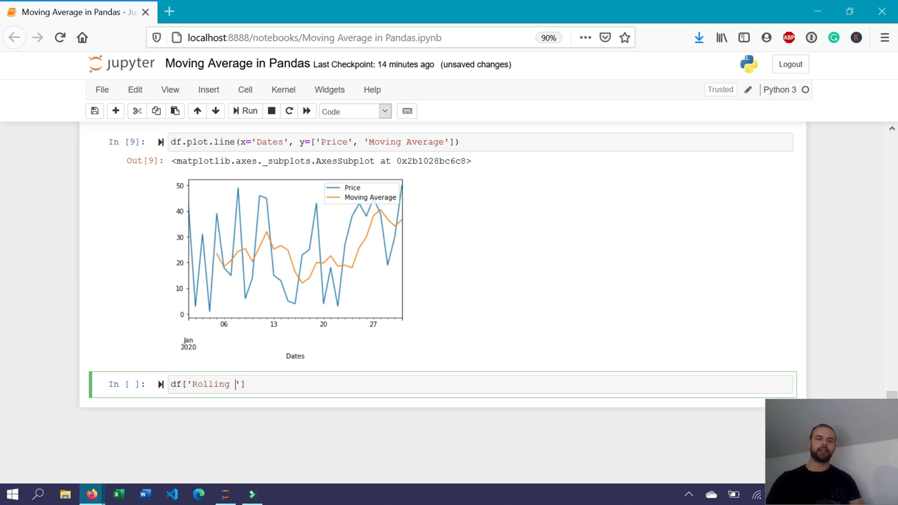
pyautogui.write('Average Center')
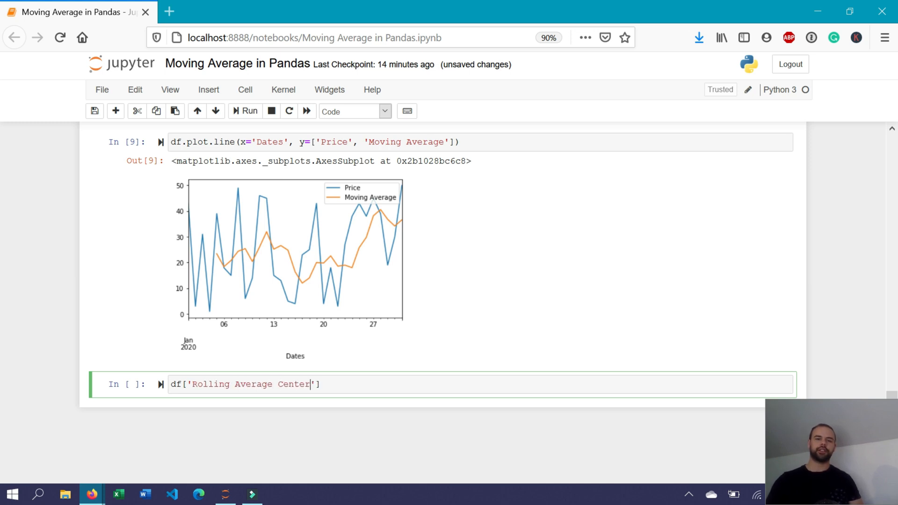
pyautogui.write('=')
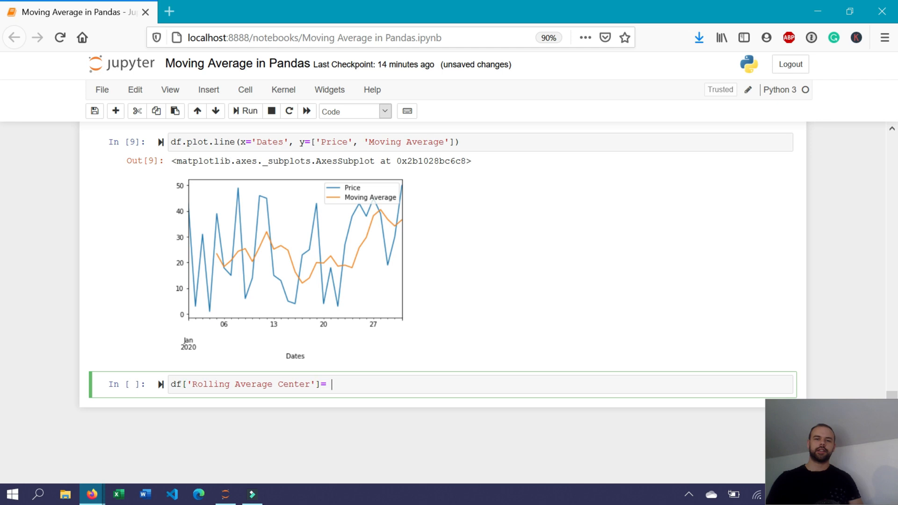
pyautogui.write('df')
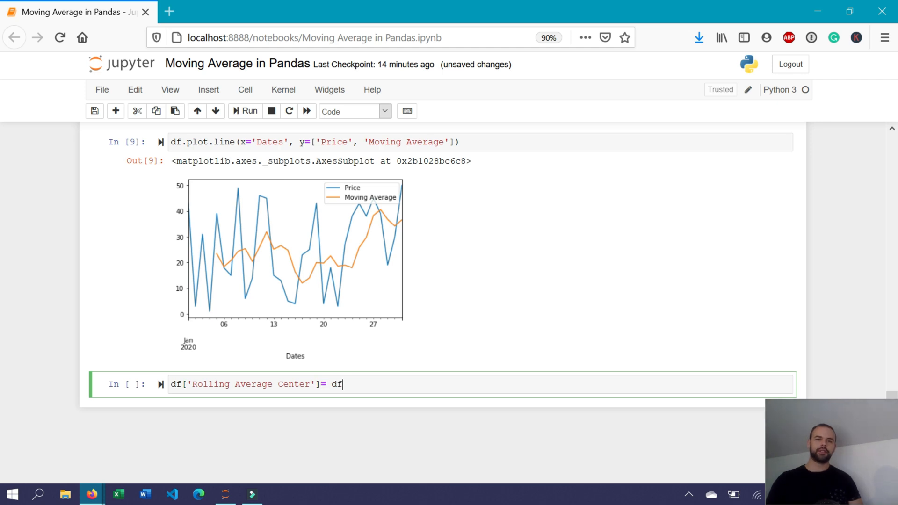
pyautogui.write("['Price']")
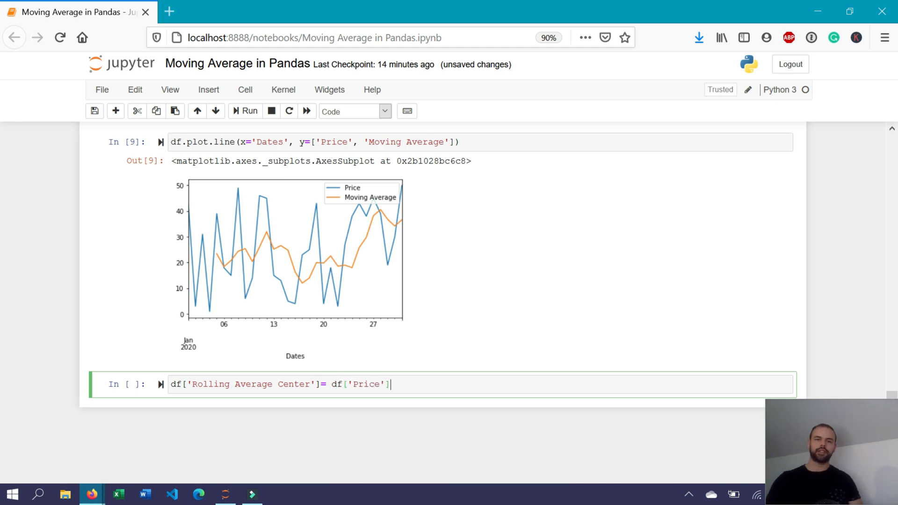
pyautogui.write('.rolling()')
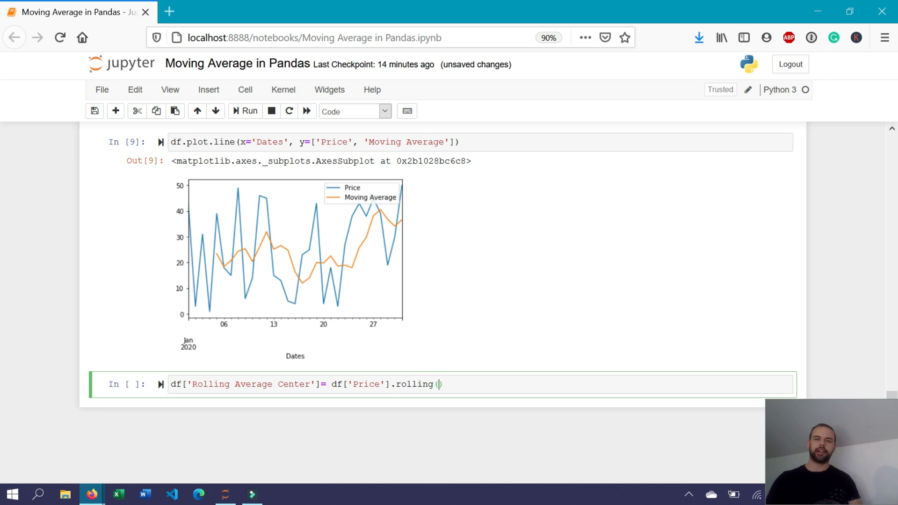
pyautogui.write('windo')
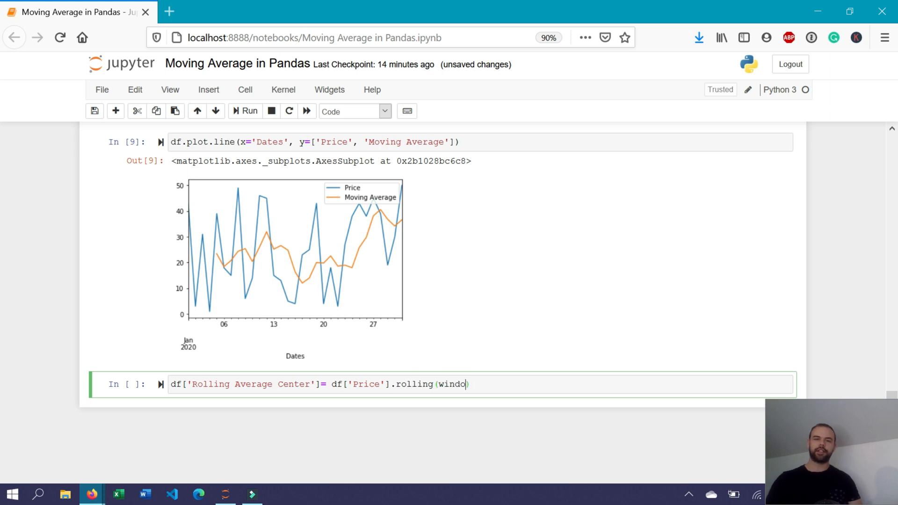
pyautogui.write('=5')
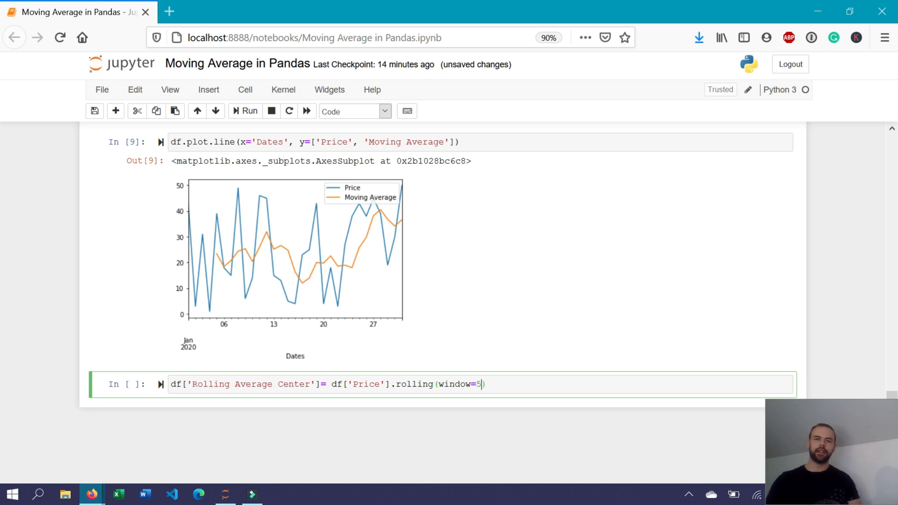
pyautogui.write(', center=Tr')
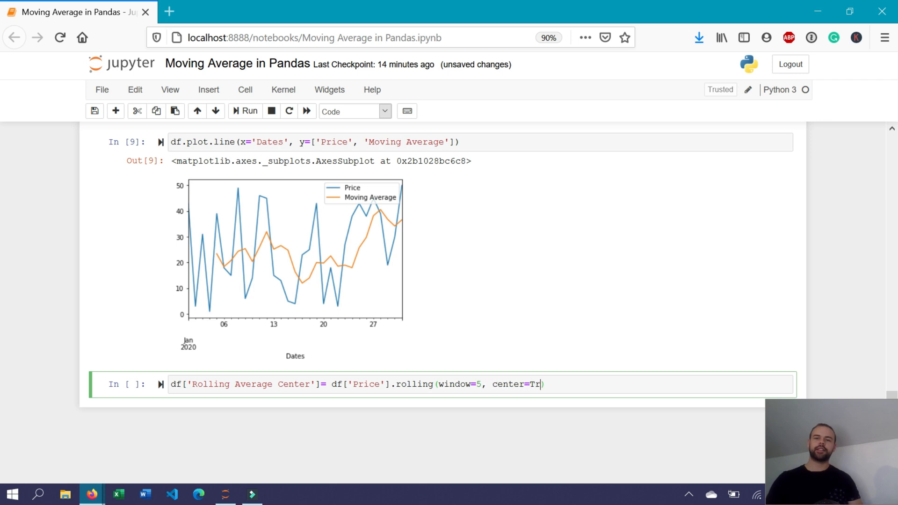
pyautogui.write('ue).mea')
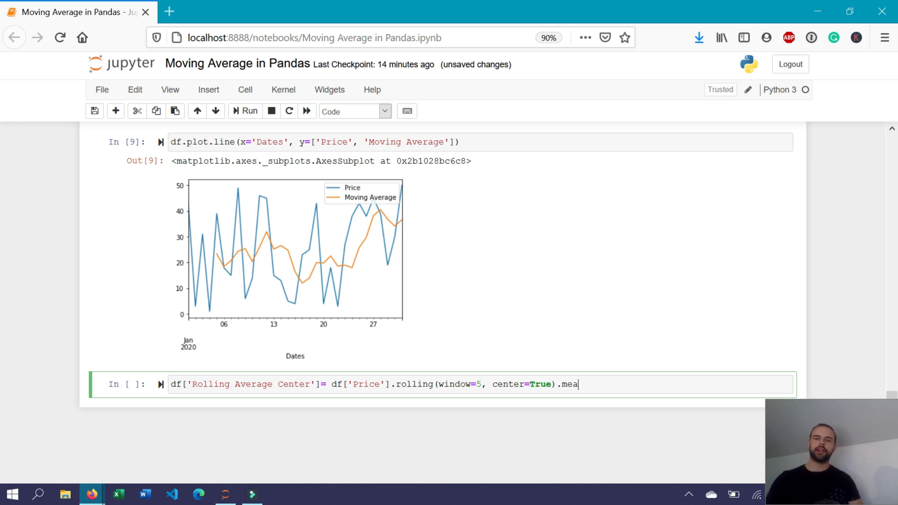
pyautogui.write('n()')
pyautogui.write('df')
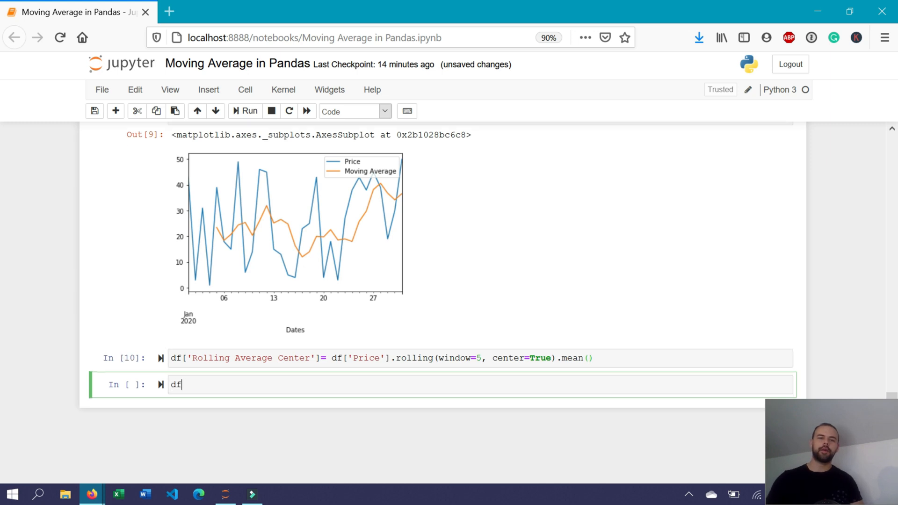
pyautogui.write('.head(10)')
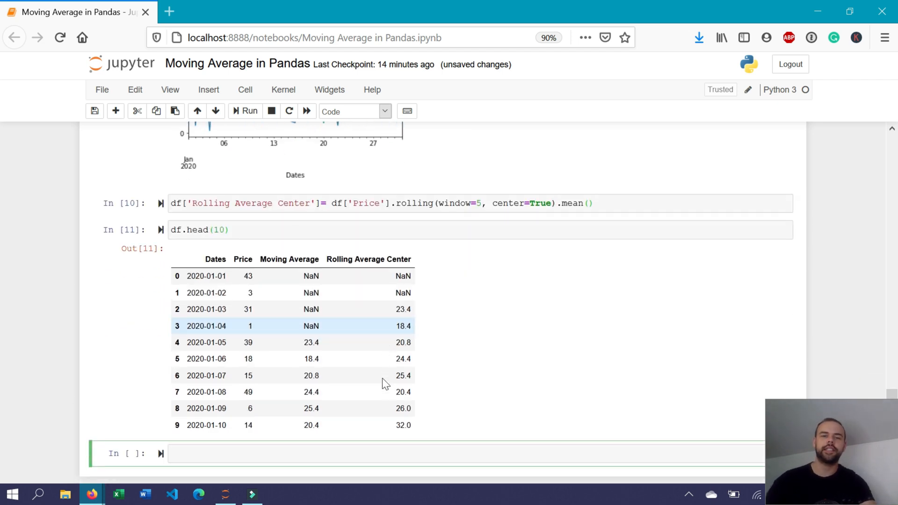
# Scroll to the ten-row table comparing Moving Average and Rolling Average Center.
pyautogui.scroll(-3)
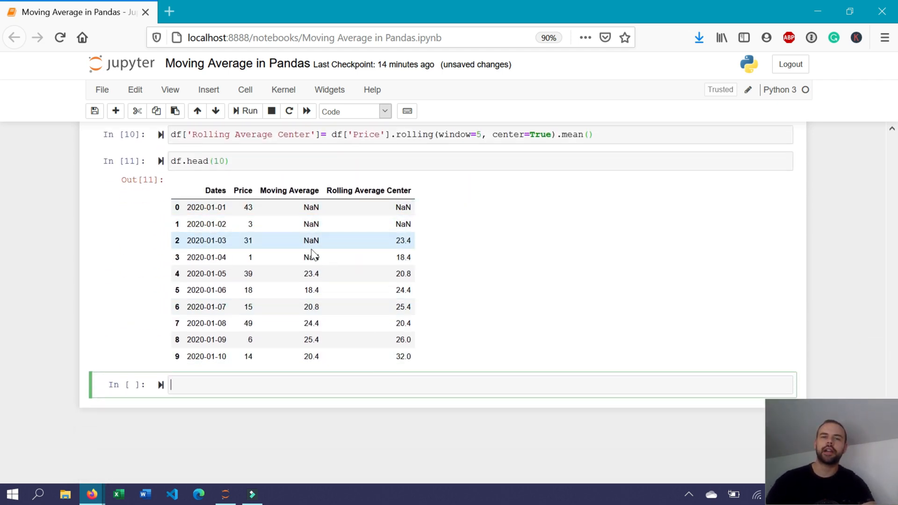
pyautogui.moveTo(312, 289)
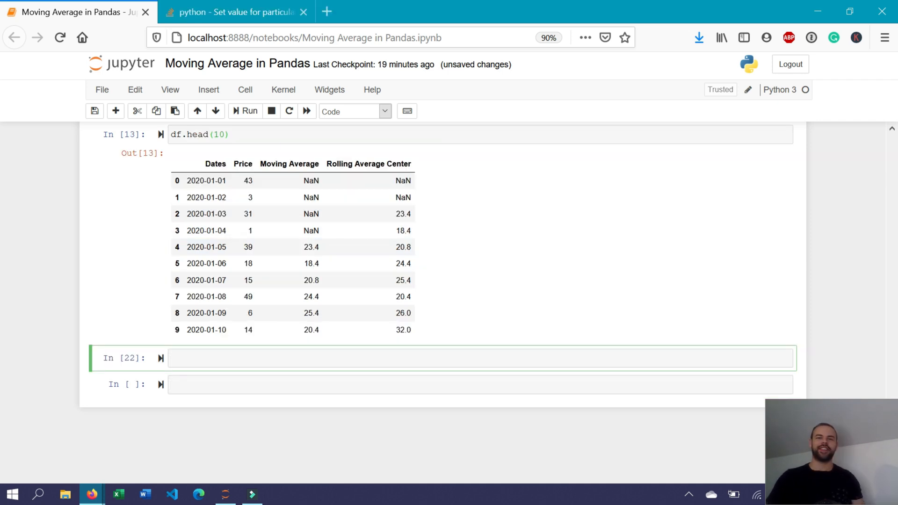
# Start the empty cell with import numpy as np.
pyautogui.click(401, 358)
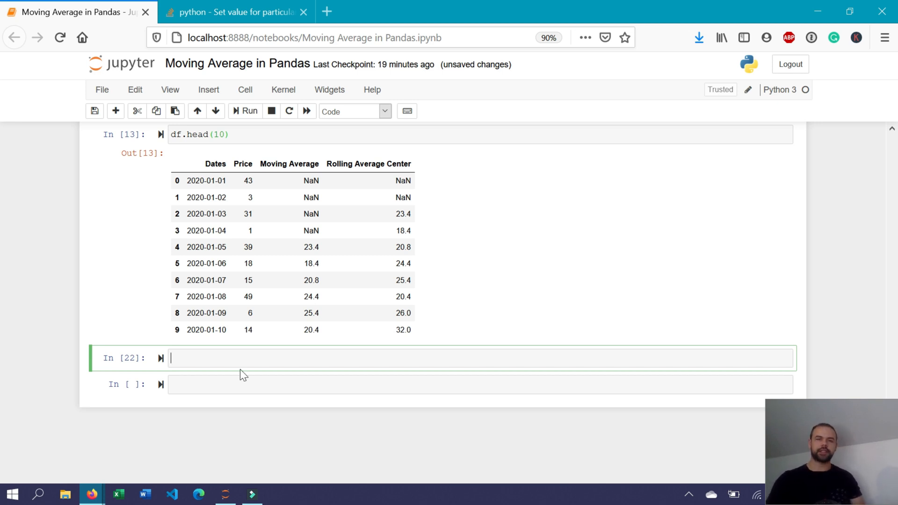
pyautogui.write('import numpy as np')
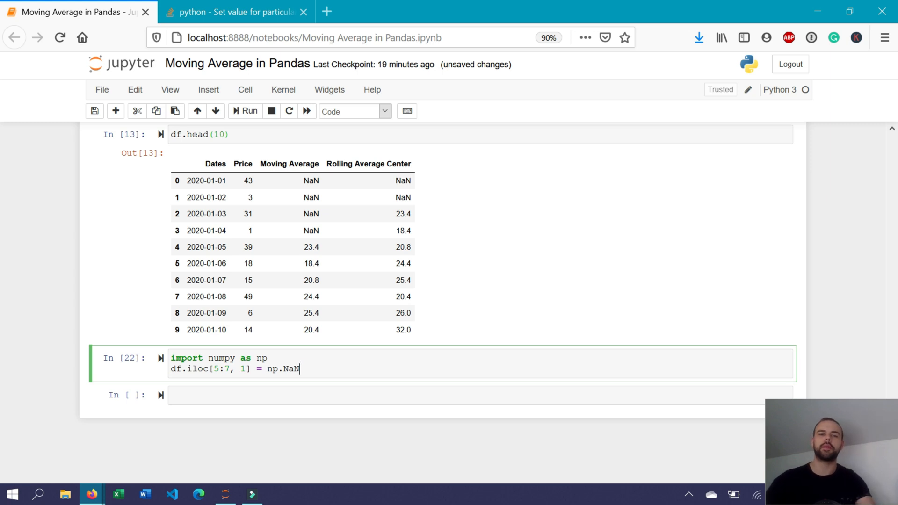
pyautogui.moveTo(286, 426)
pyautogui.write('df')
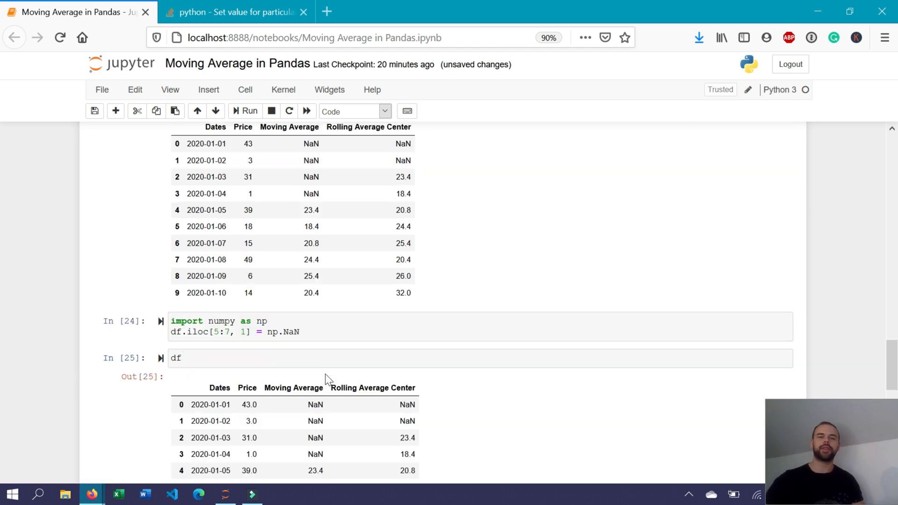
pyautogui.scroll(-3)
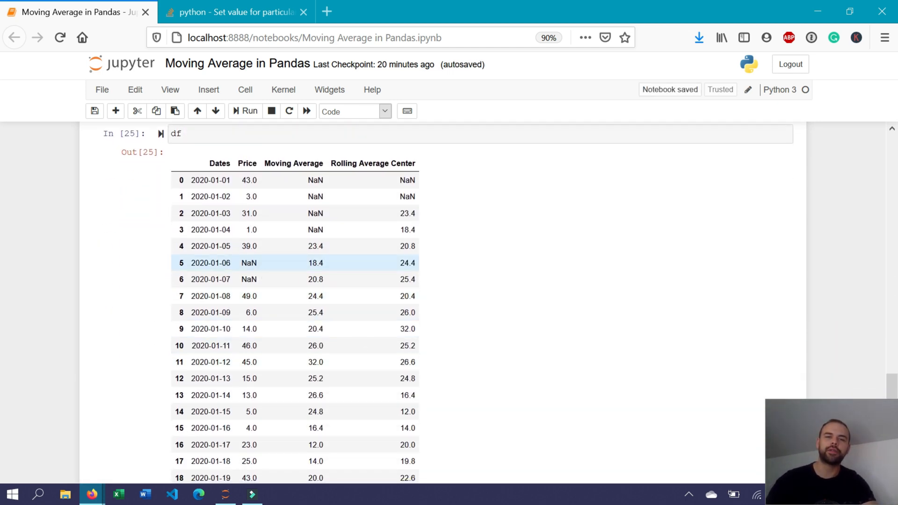
pyautogui.scroll(-3)
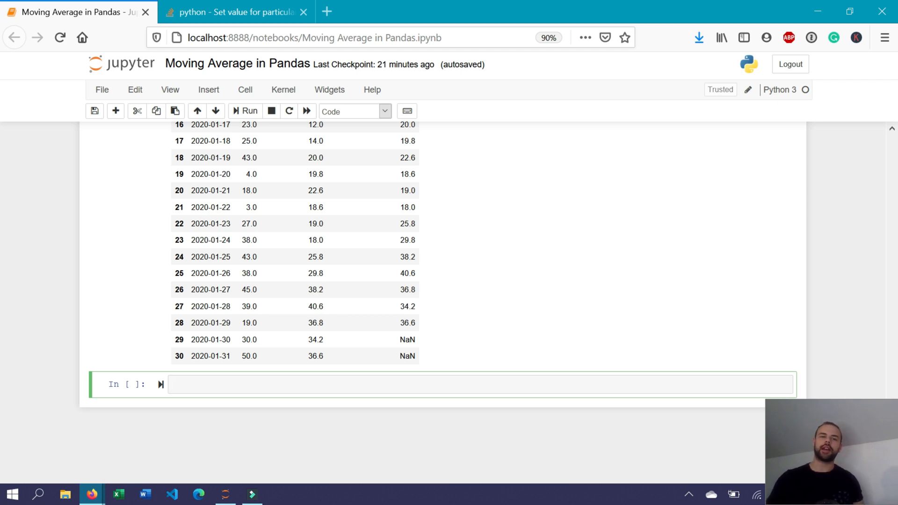
# Write the Min Periods column as a 5-row rolling mean of Price with min_periods.
pyautogui.write("df['")
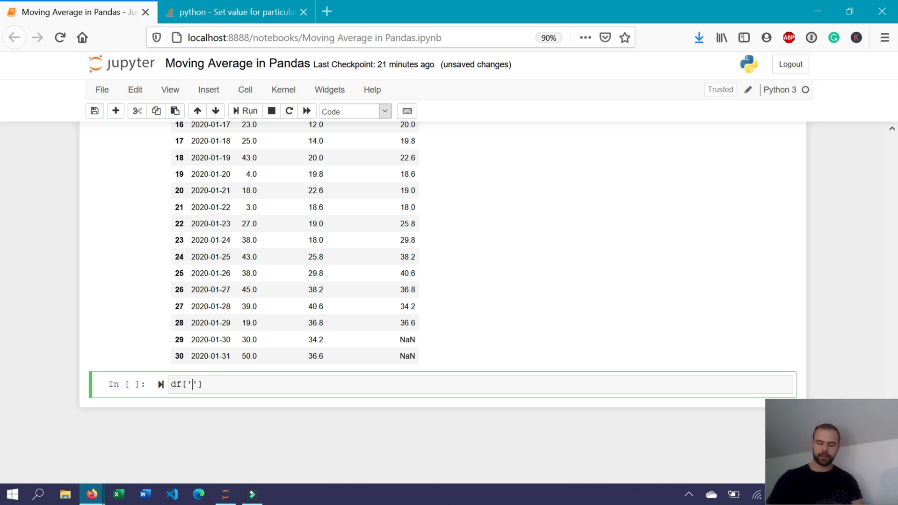
pyautogui.write('Min Periods')
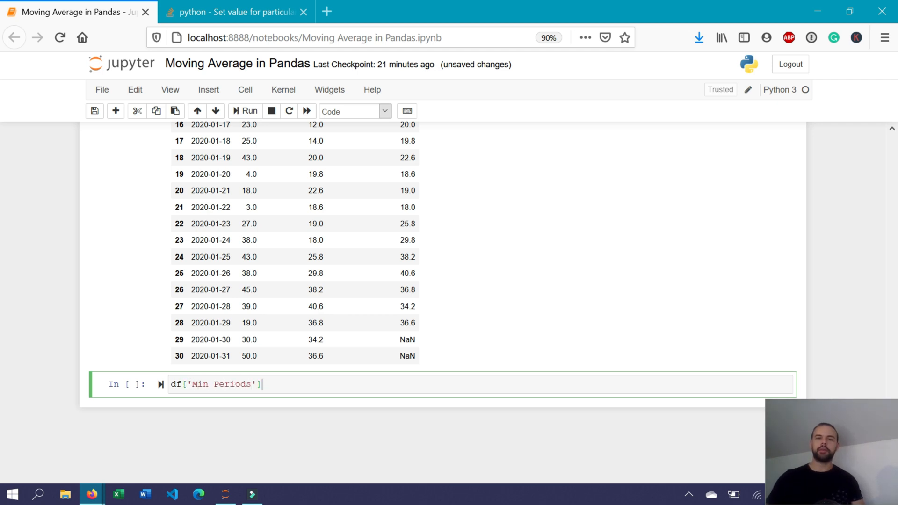
pyautogui.write('= df')
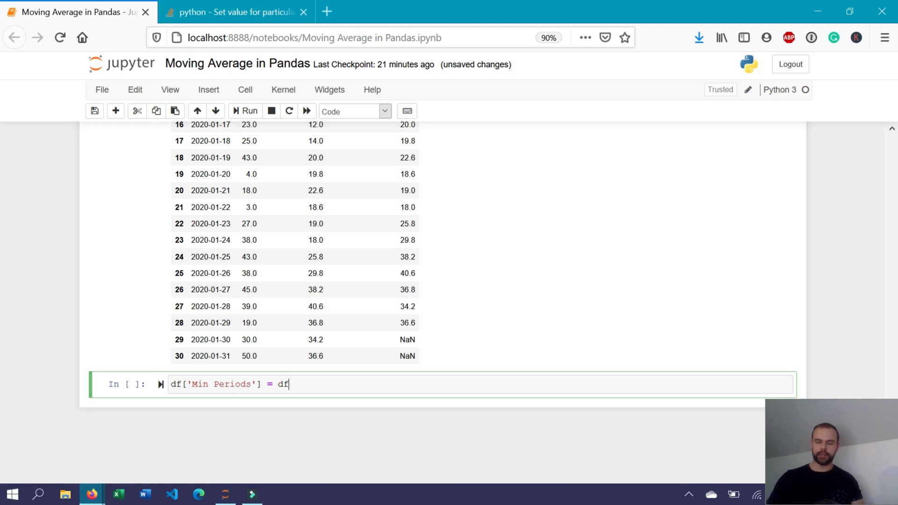
pyautogui.write("['Price']")
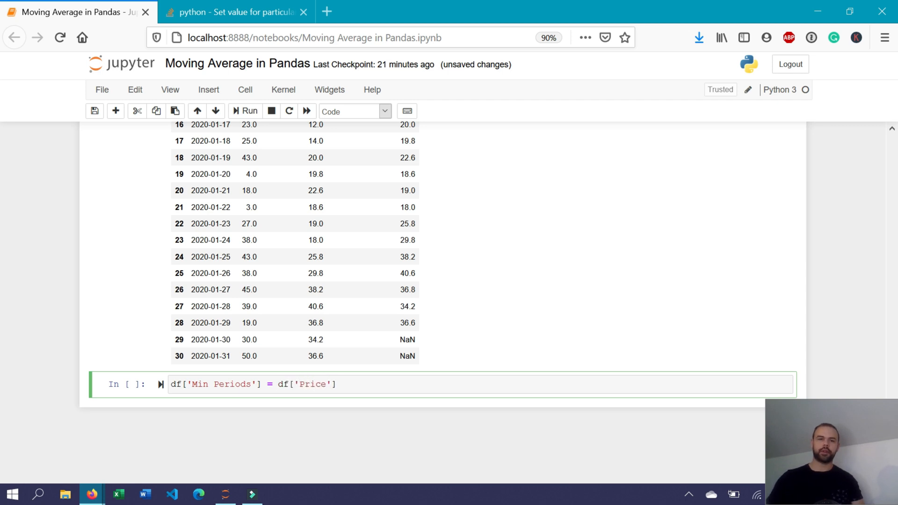
pyautogui.write('.rolling()')
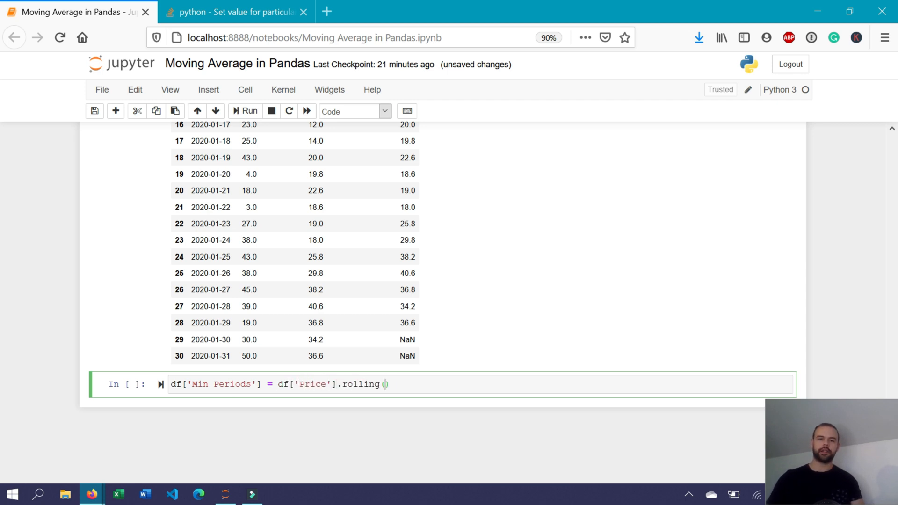
pyautogui.write('5, min')
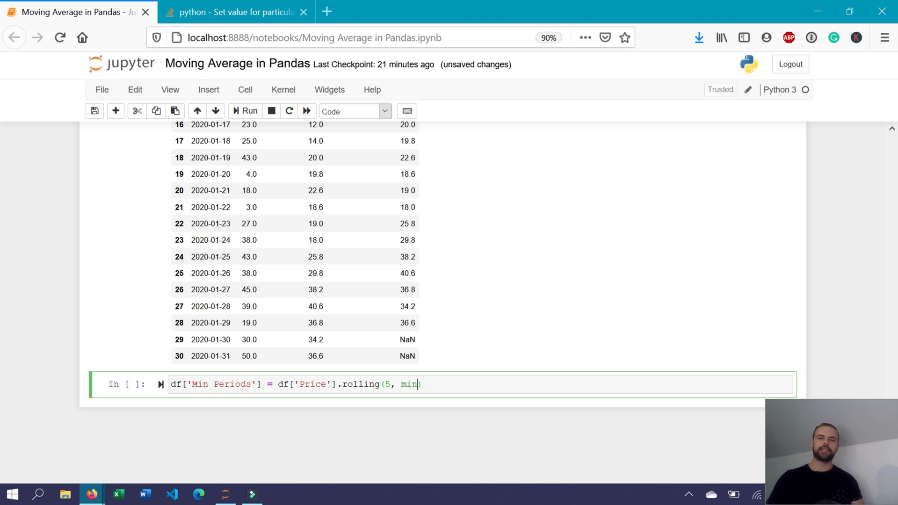
pyautogui.write('_periods=6')
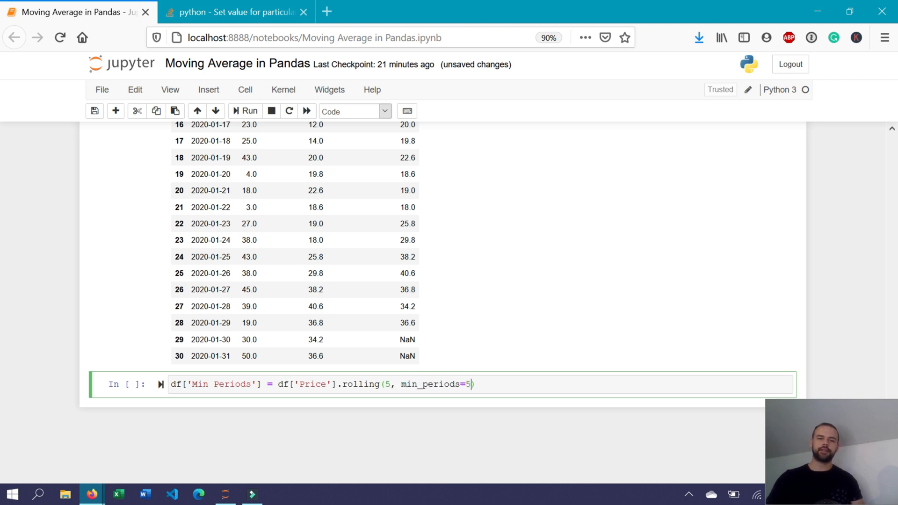
pyautogui.write('.mean(')
pyautogui.write('df')
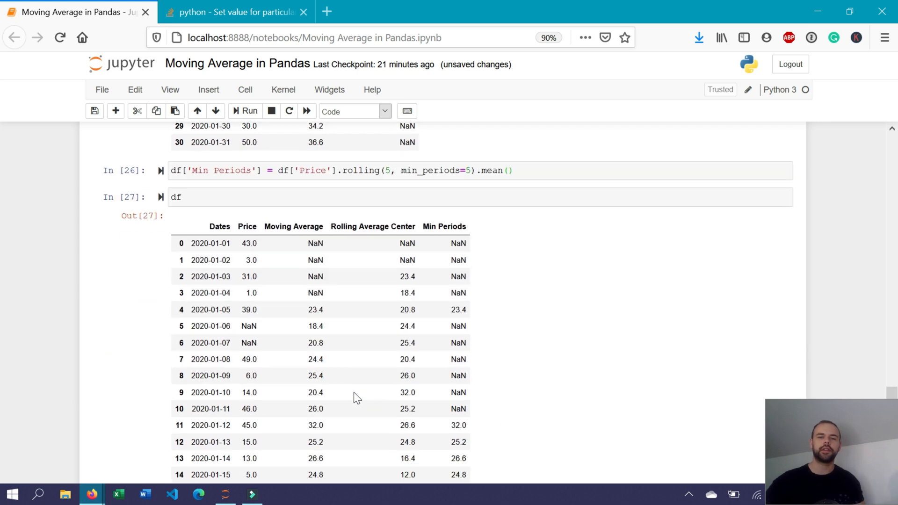
# Scroll down to view the DataFrame's Min Periods column output.
pyautogui.scroll(-3)
pyautogui.write('2')
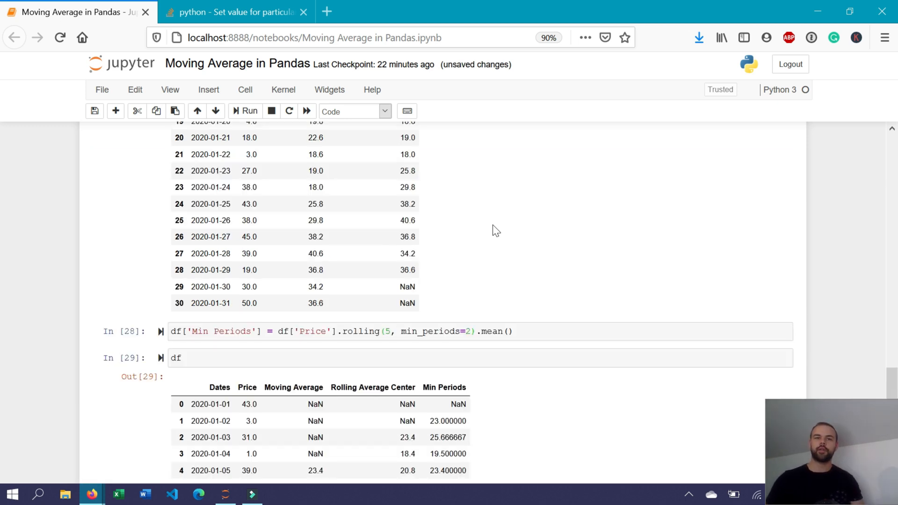
# Scroll through the DataFrame output showing Min Periods values like 18.5 and 23.67.
pyautogui.scroll(-3)
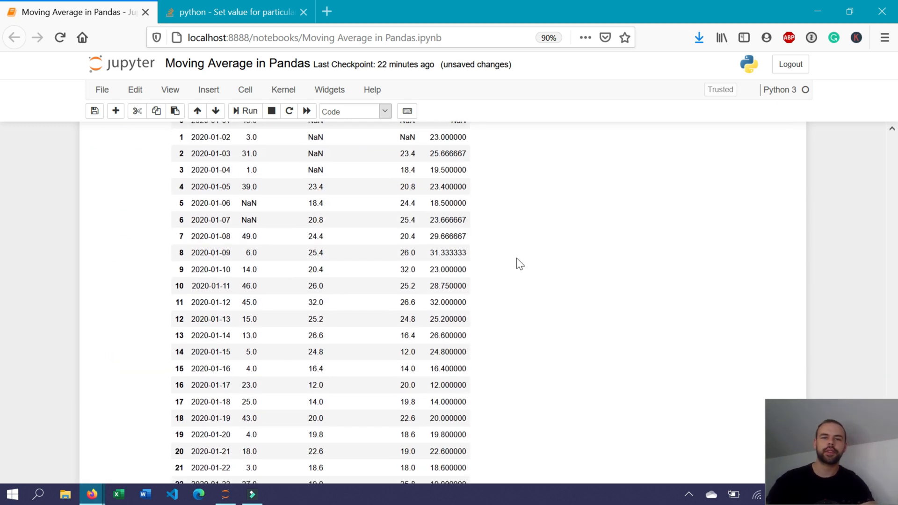